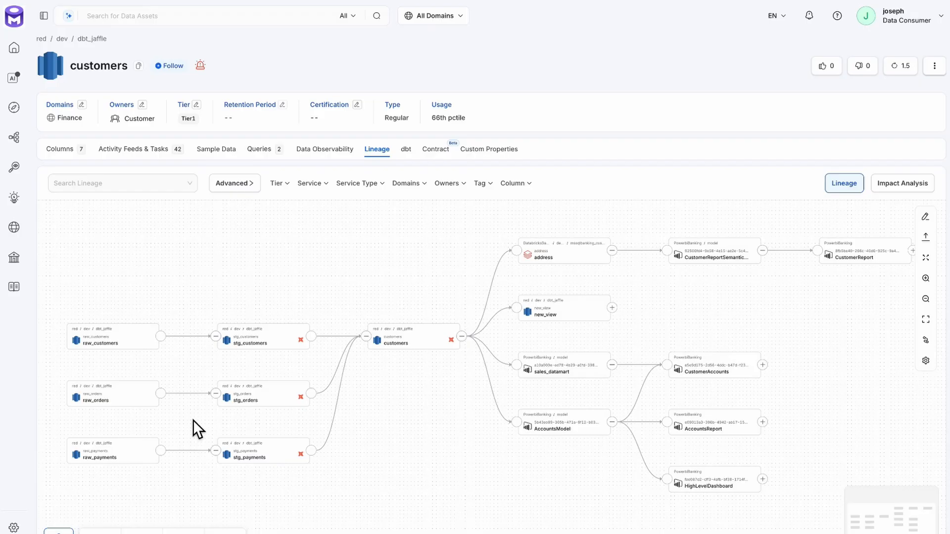
pyautogui.moveTo(358, 483)
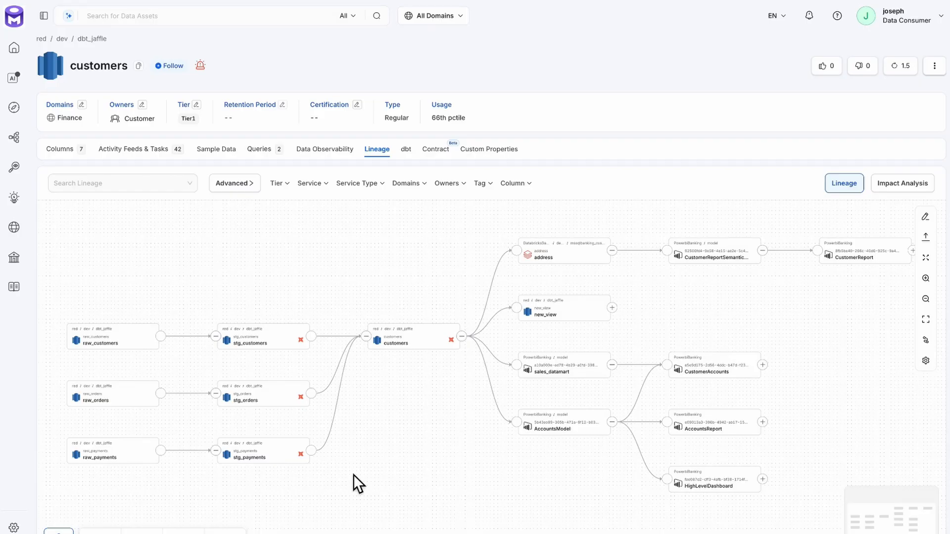
pyautogui.moveTo(79, 495)
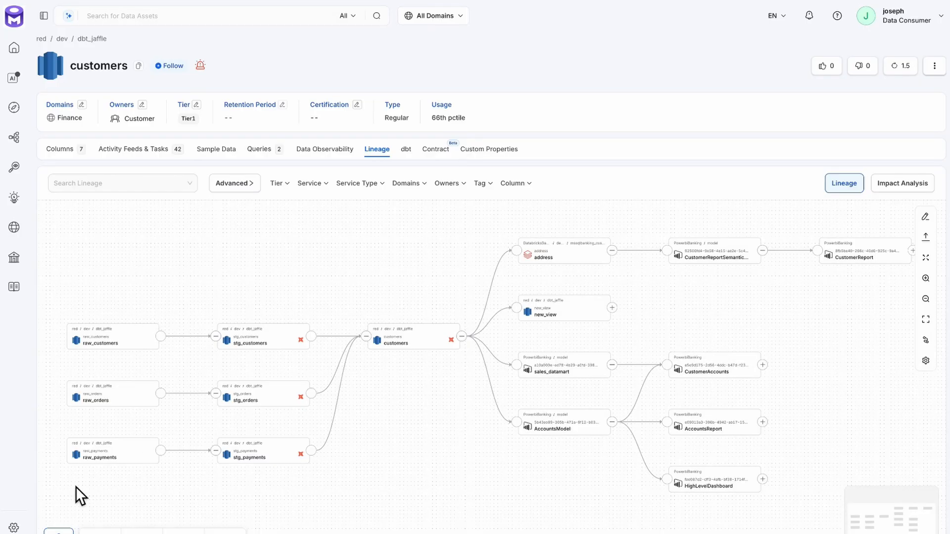
pyautogui.moveTo(135, 392)
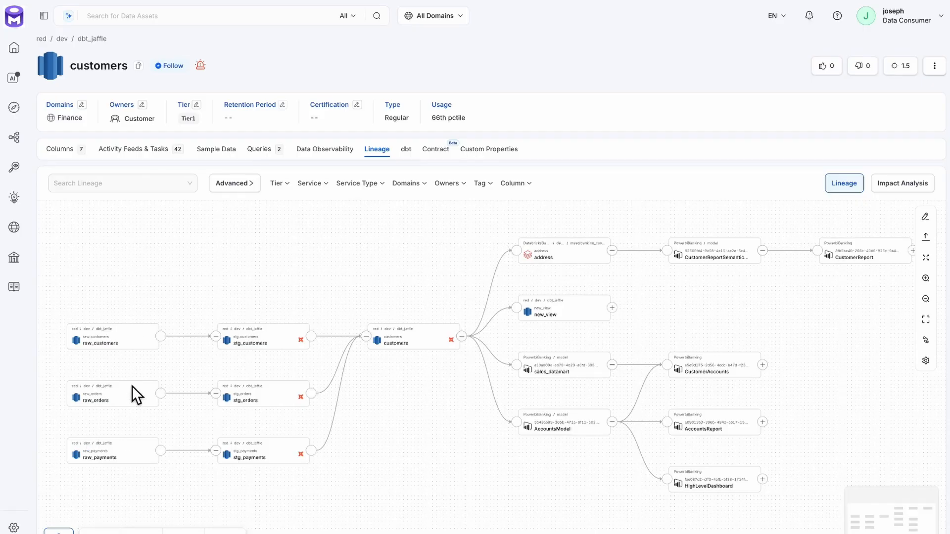
pyautogui.moveTo(118, 485)
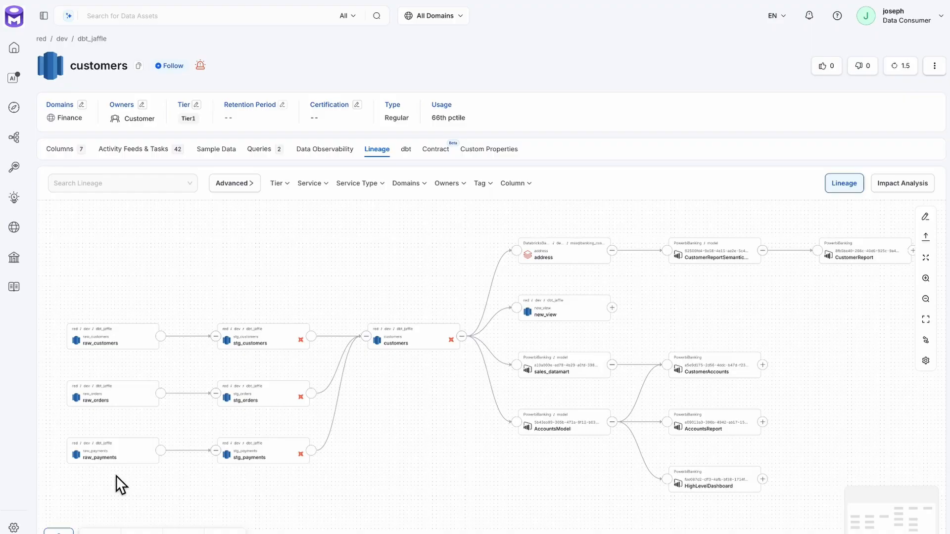
pyautogui.moveTo(479, 363)
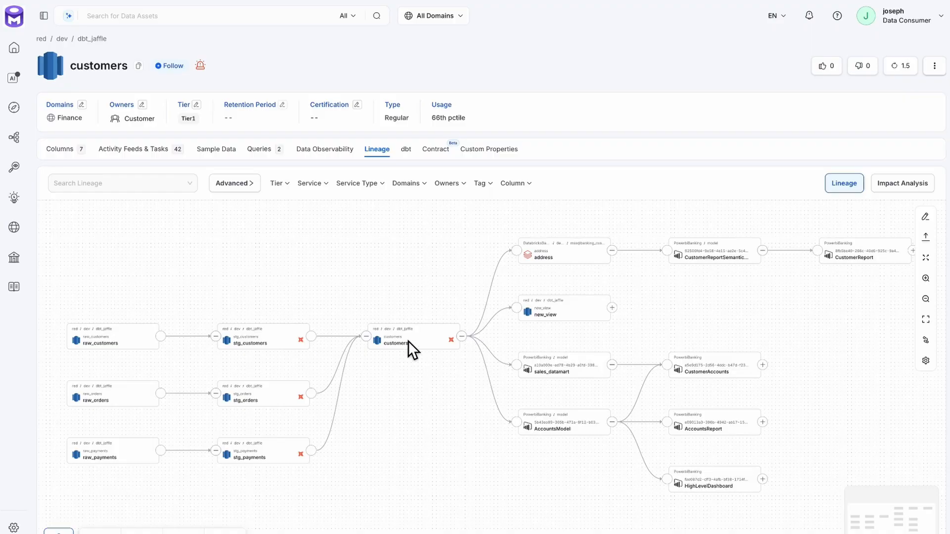
pyautogui.moveTo(607, 284)
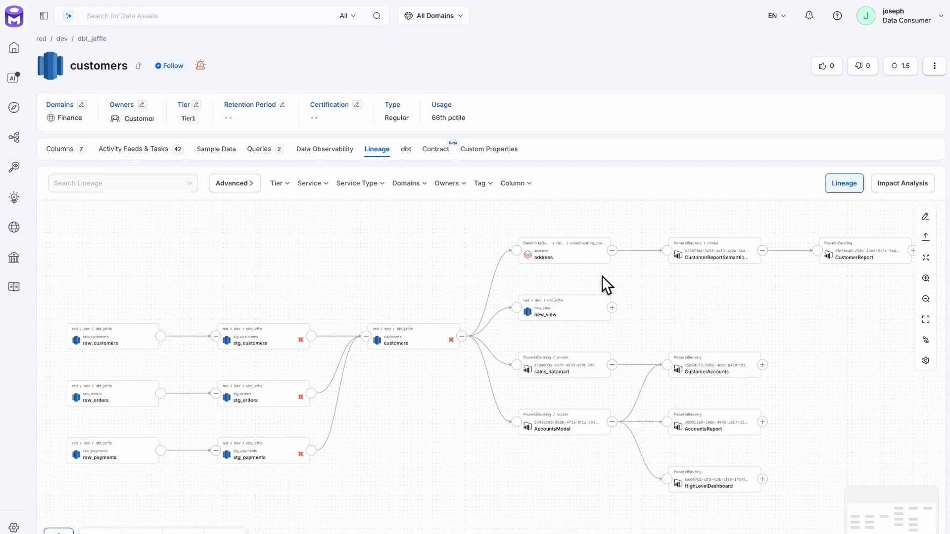
pyautogui.moveTo(804, 304)
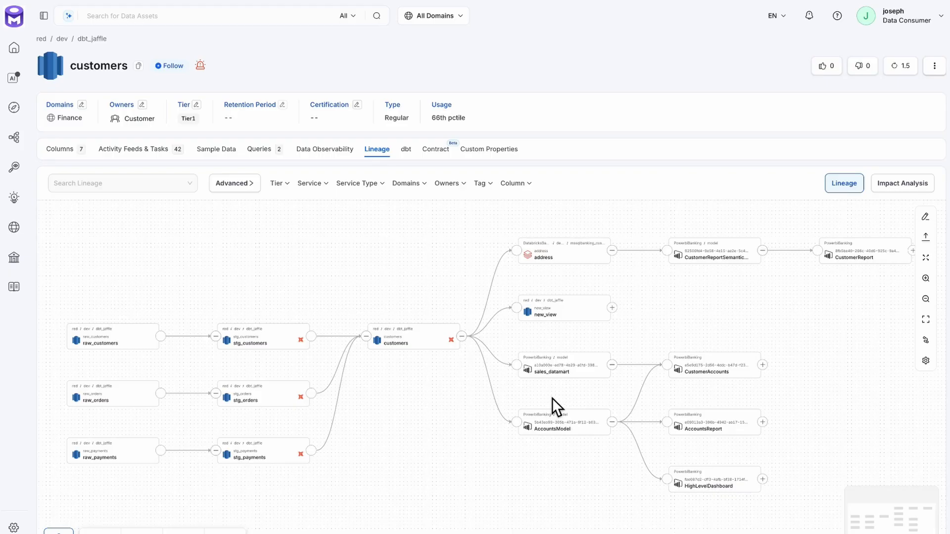
pyautogui.moveTo(597, 468)
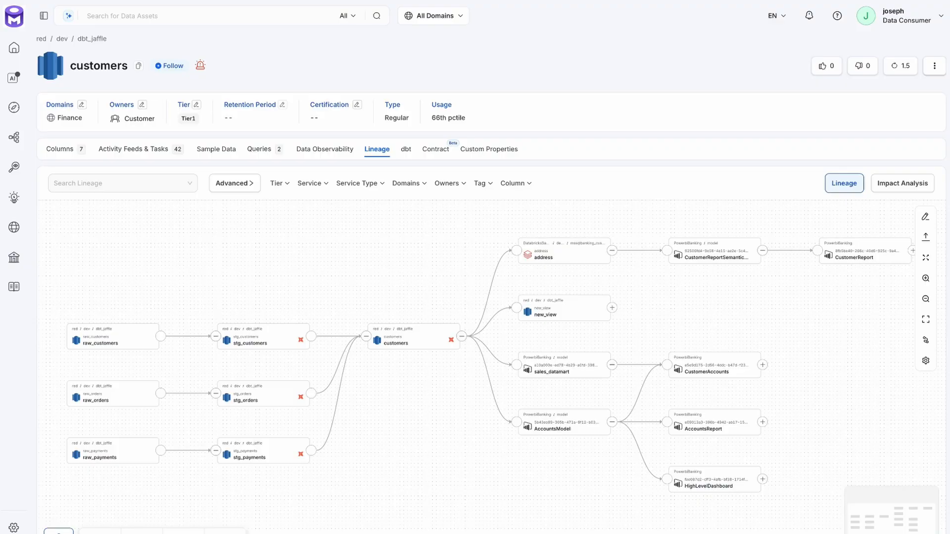
pyautogui.moveTo(903, 187)
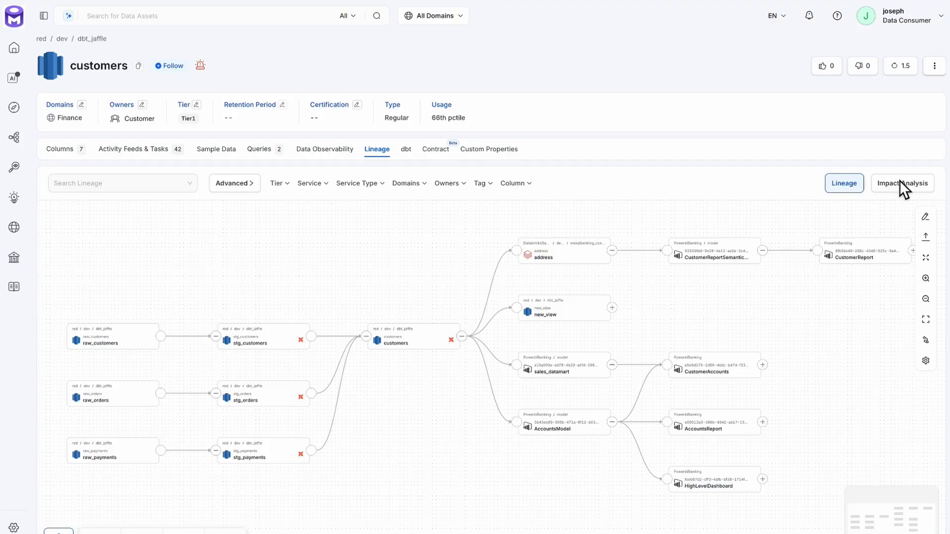
pyautogui.moveTo(914, 205)
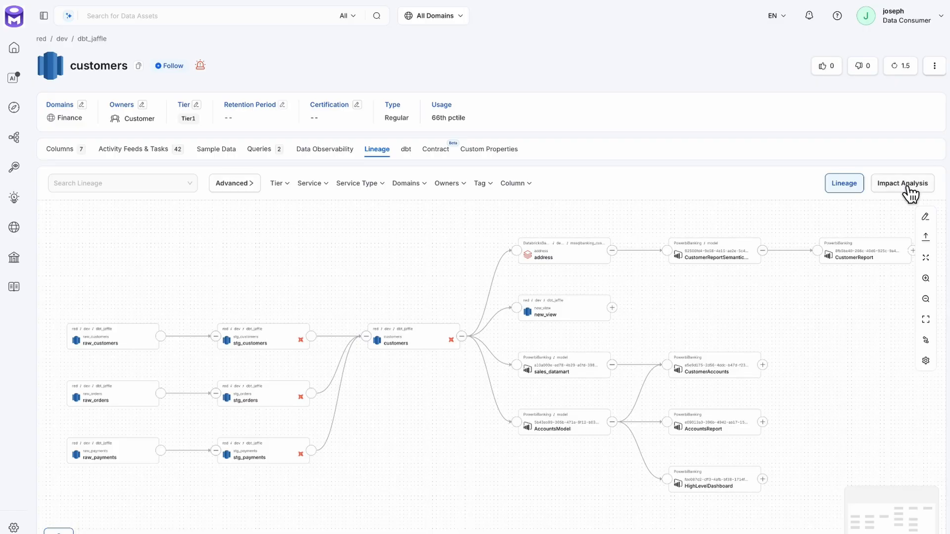
# Show customers' impact analysis list with upstream assets stg_payments, stg_customers and stg_orders
pyautogui.click(902, 184)
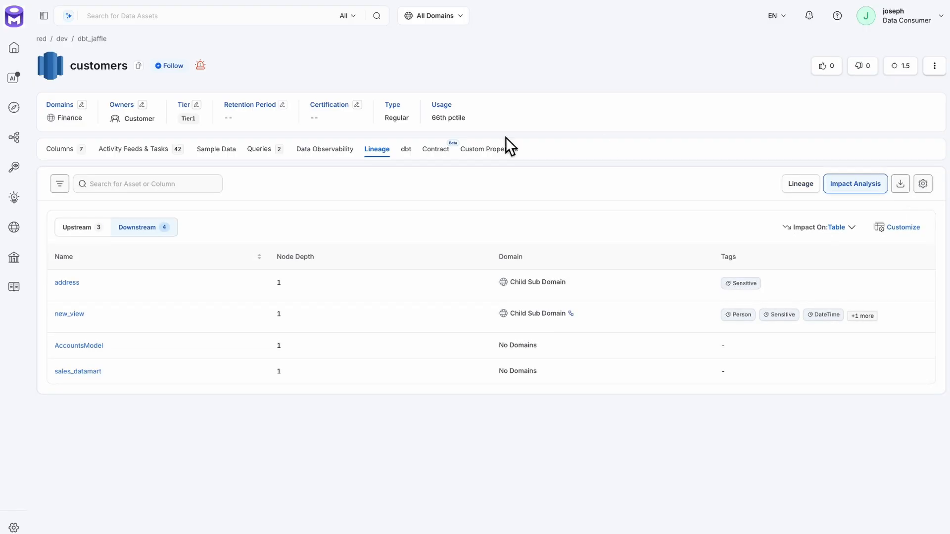
pyautogui.moveTo(292, 392)
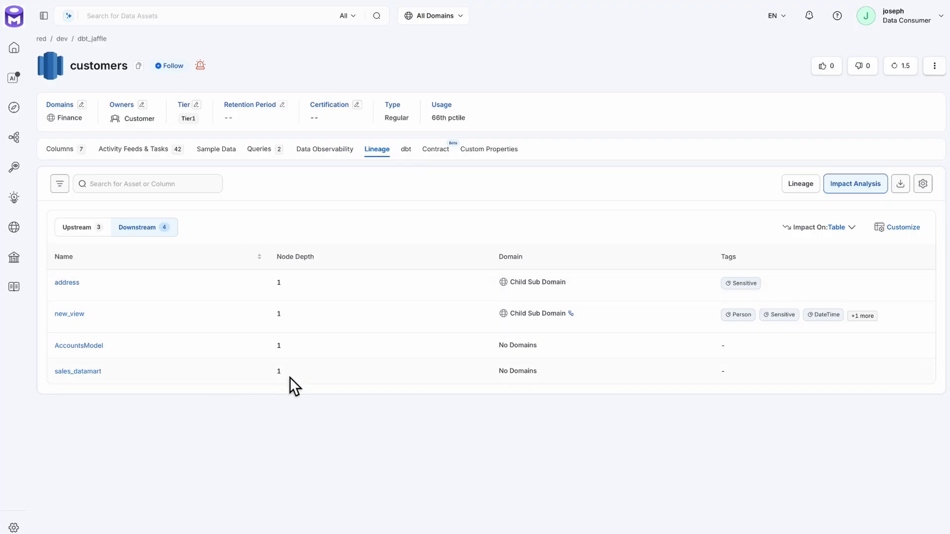
pyautogui.moveTo(127, 90)
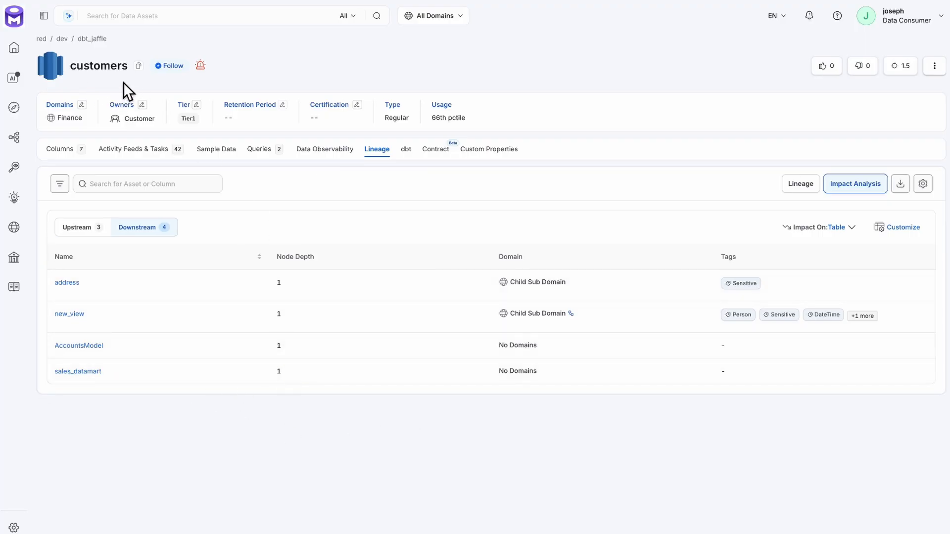
pyautogui.moveTo(200, 268)
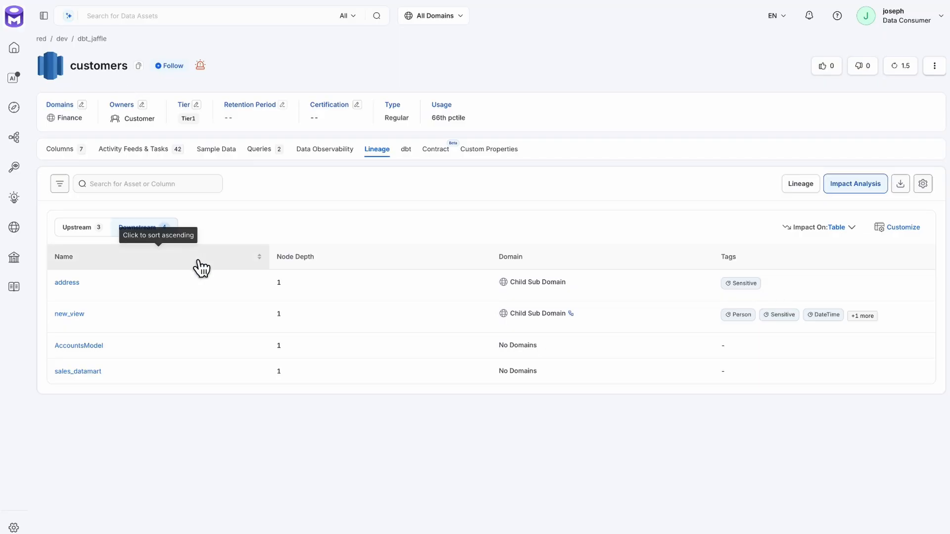
pyautogui.moveTo(233, 376)
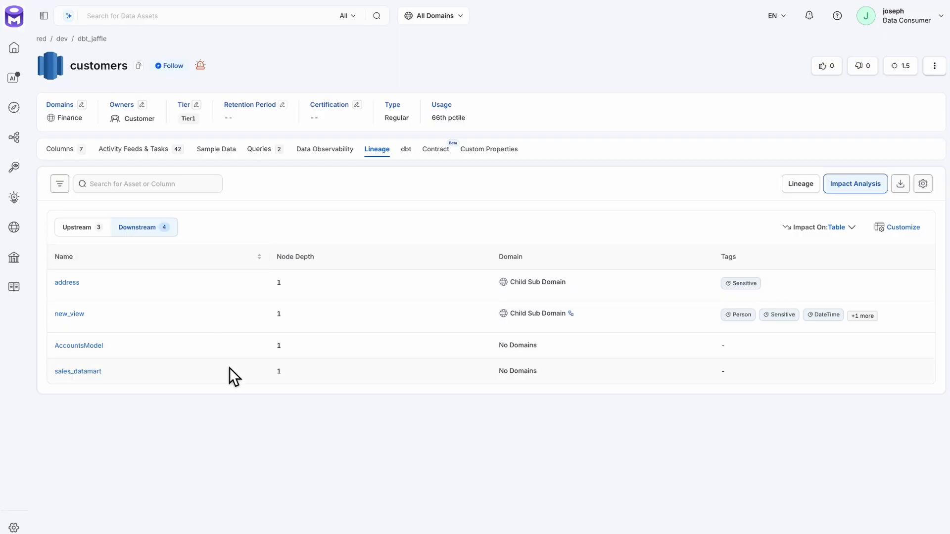
pyautogui.click(76, 227)
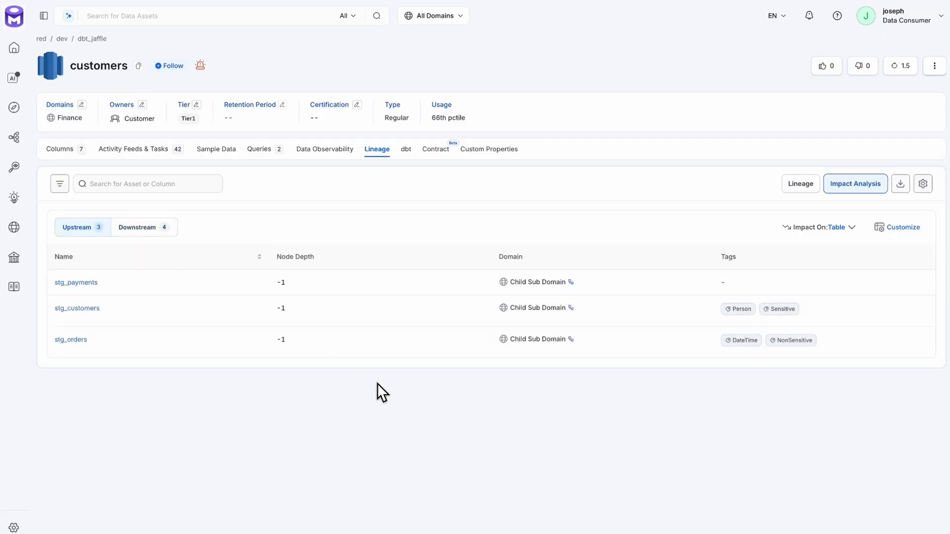
pyautogui.moveTo(414, 394)
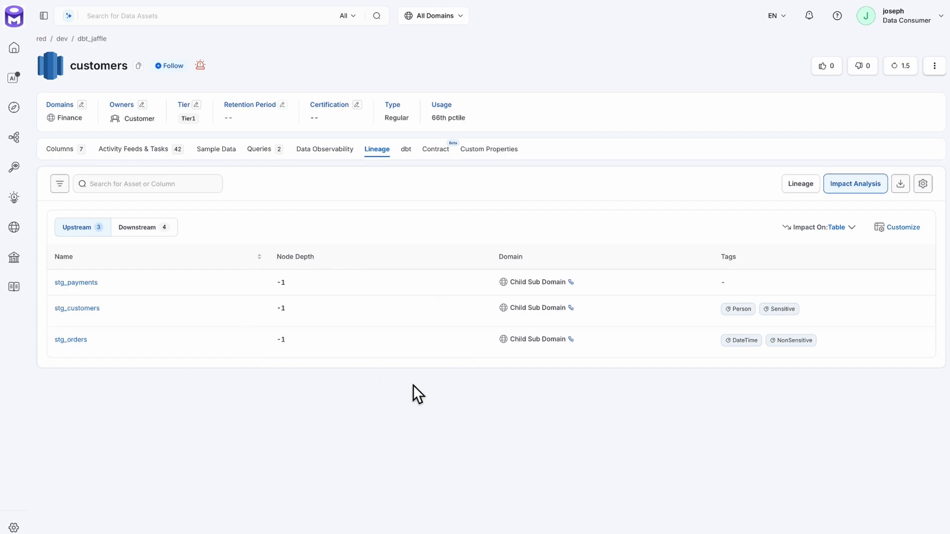
pyautogui.moveTo(326, 434)
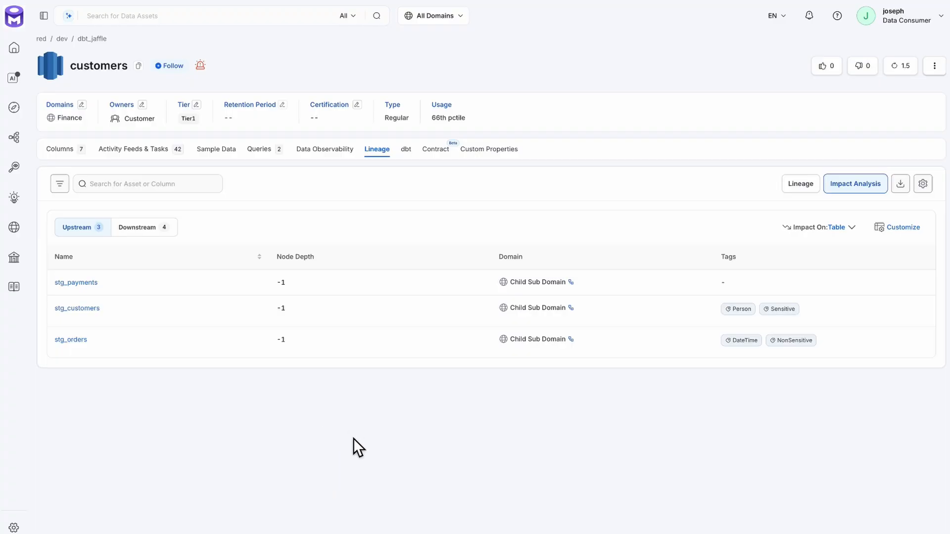
pyautogui.moveTo(59, 184)
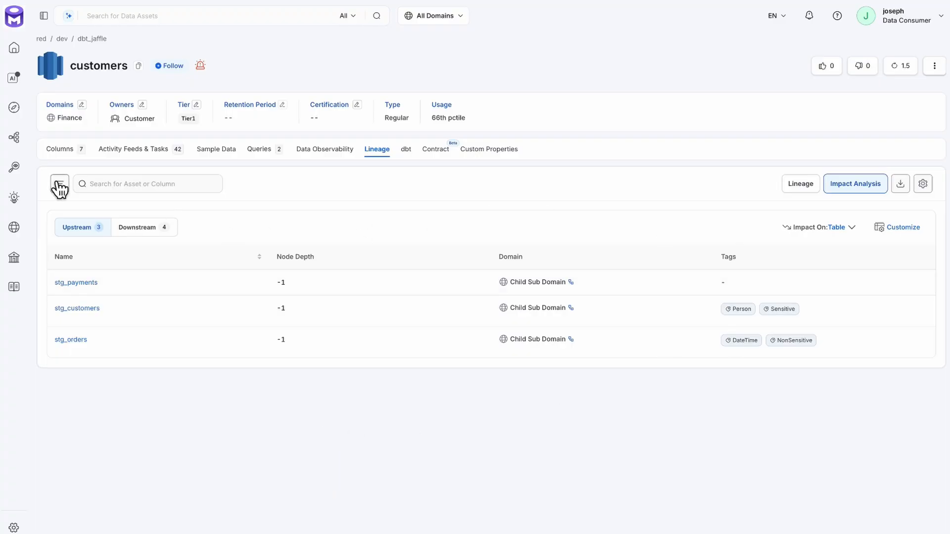
# Filter the impact analysis to node depth 3, adding raw_payments, raw_customers and raw_orders
pyautogui.click(60, 184)
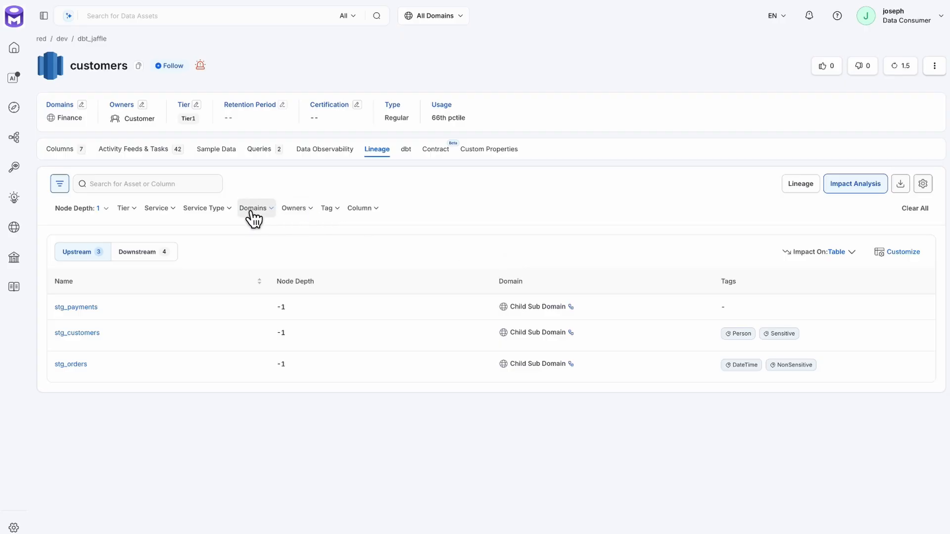
pyautogui.click(80, 208)
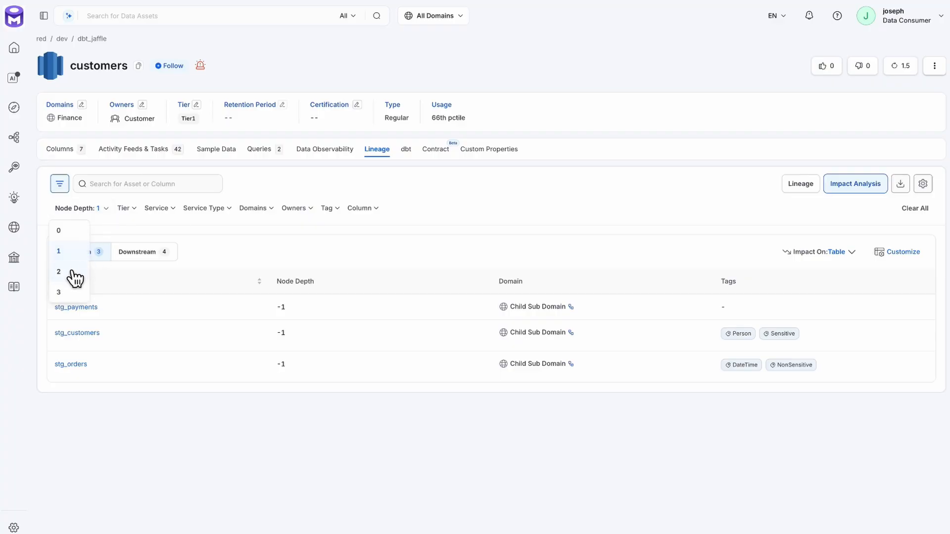
pyautogui.click(58, 292)
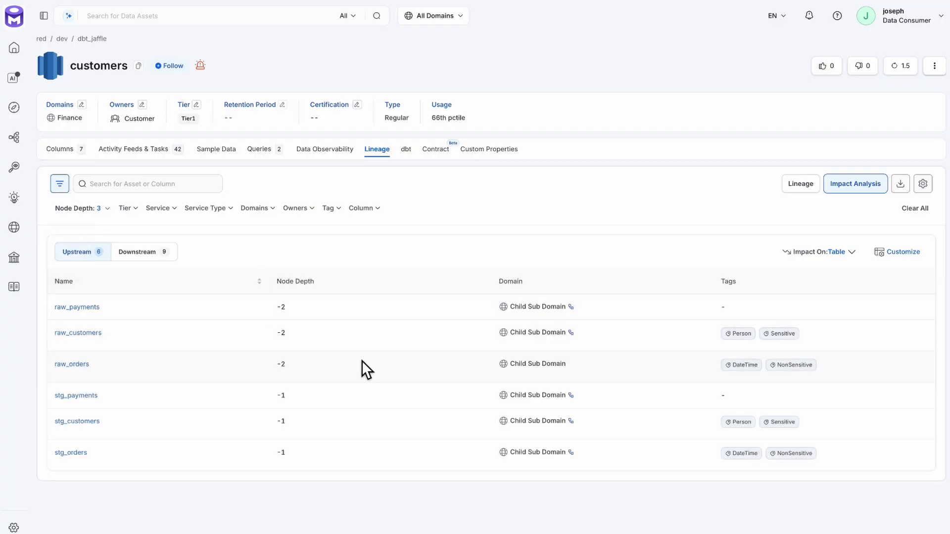
pyautogui.moveTo(228, 351)
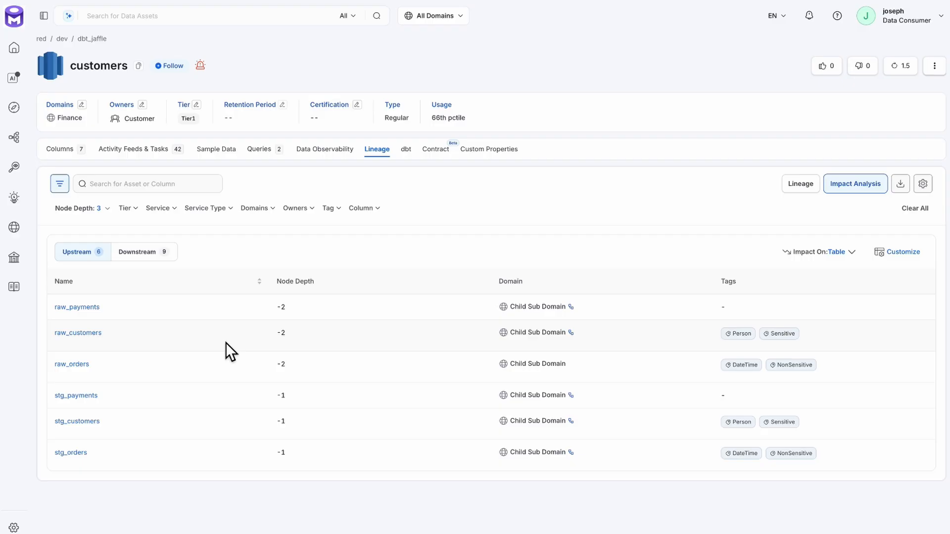
pyautogui.moveTo(826, 227)
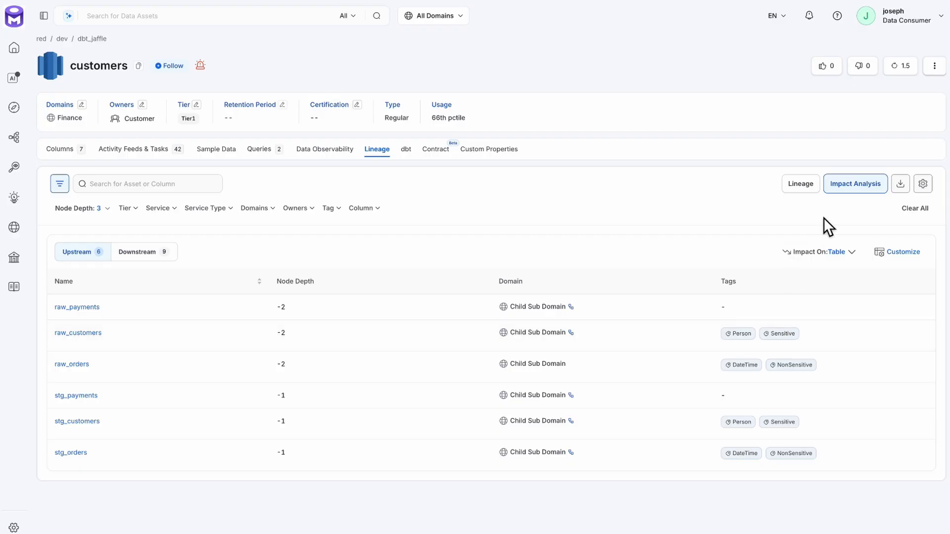
pyautogui.moveTo(899, 183)
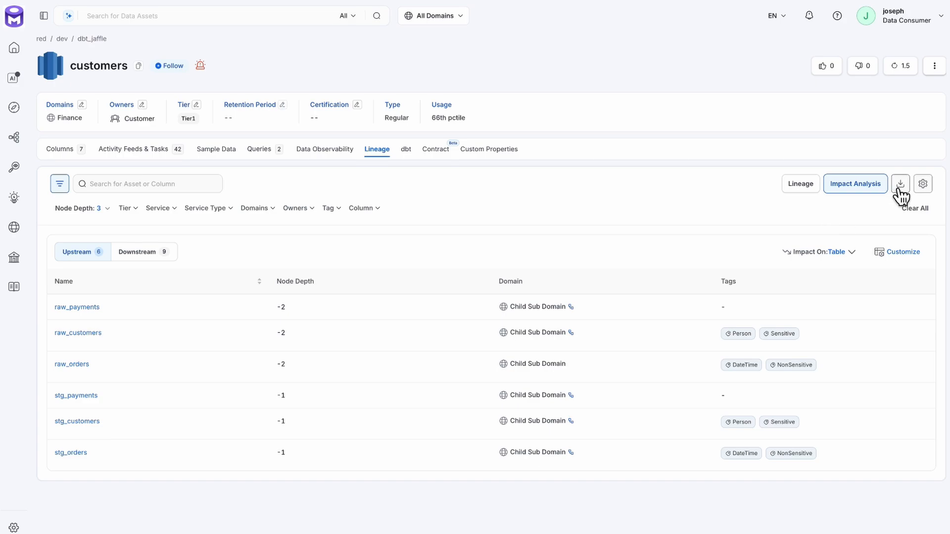
pyautogui.click(837, 252)
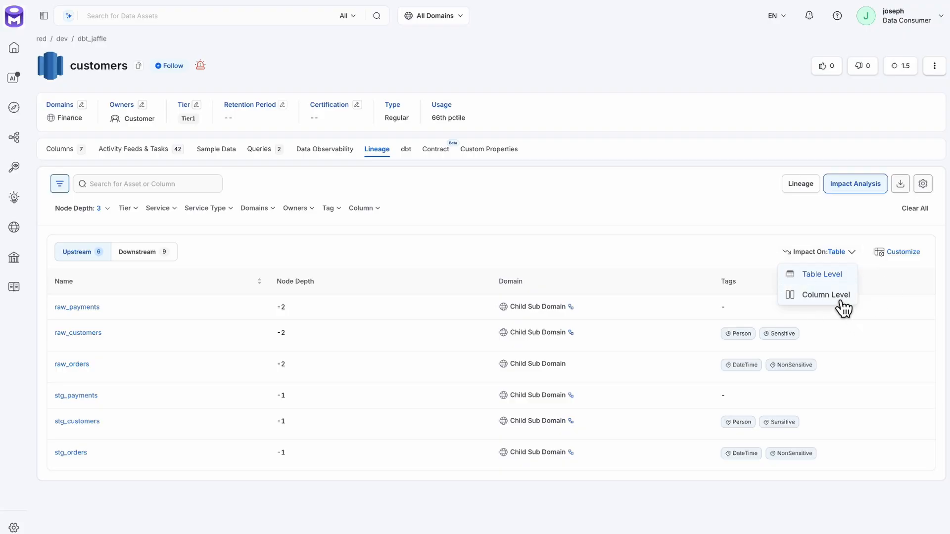
# Switch impact analysis to column level and open the Customize column visibility list
pyautogui.click(825, 295)
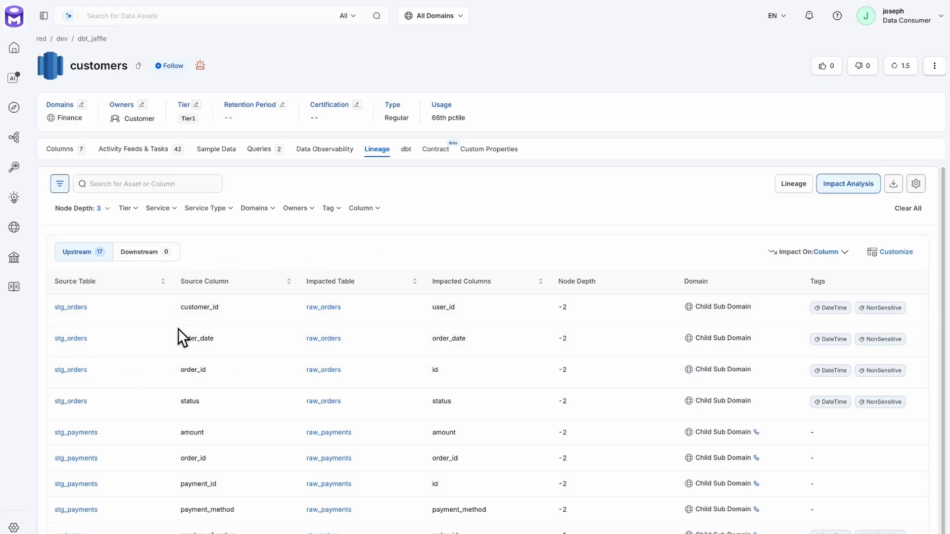
pyautogui.moveTo(214, 336)
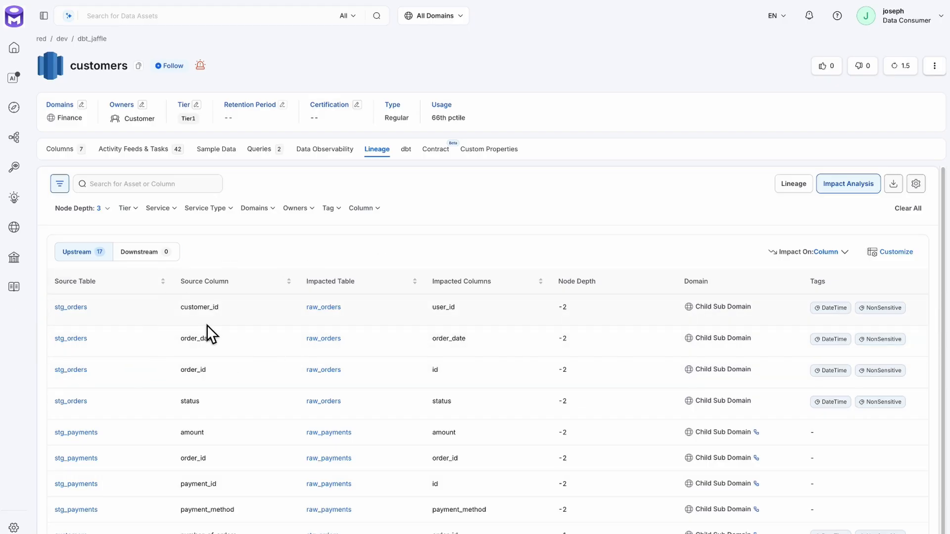
pyautogui.scroll(-3)
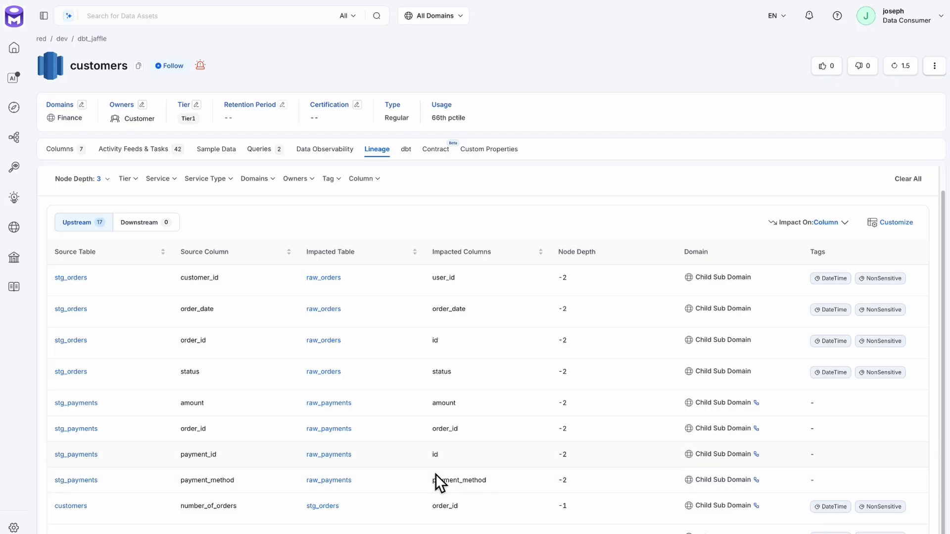
pyautogui.moveTo(260, 463)
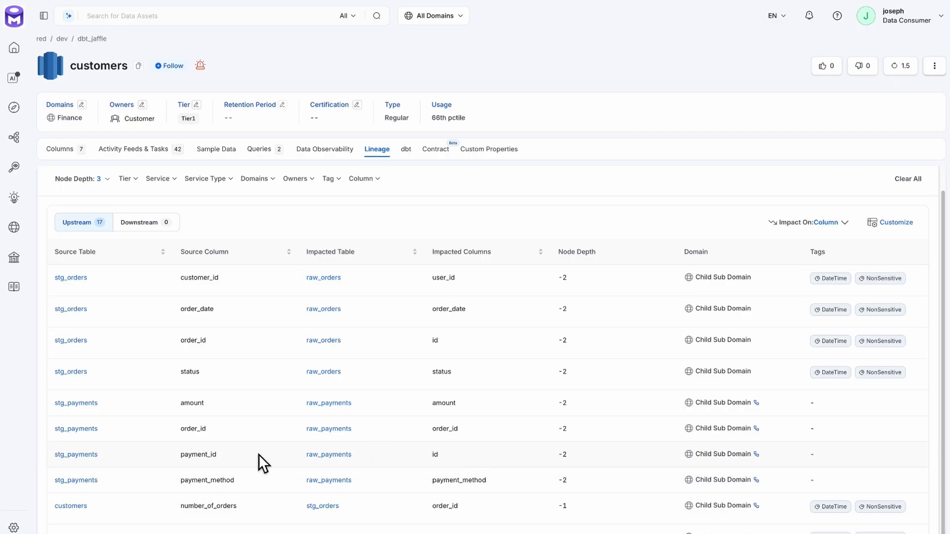
pyautogui.moveTo(877, 205)
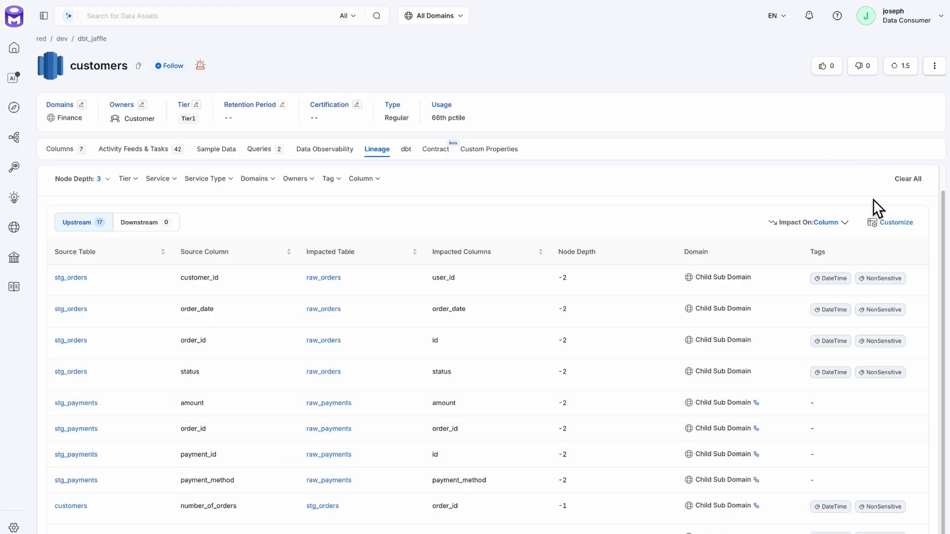
pyautogui.moveTo(767, 226)
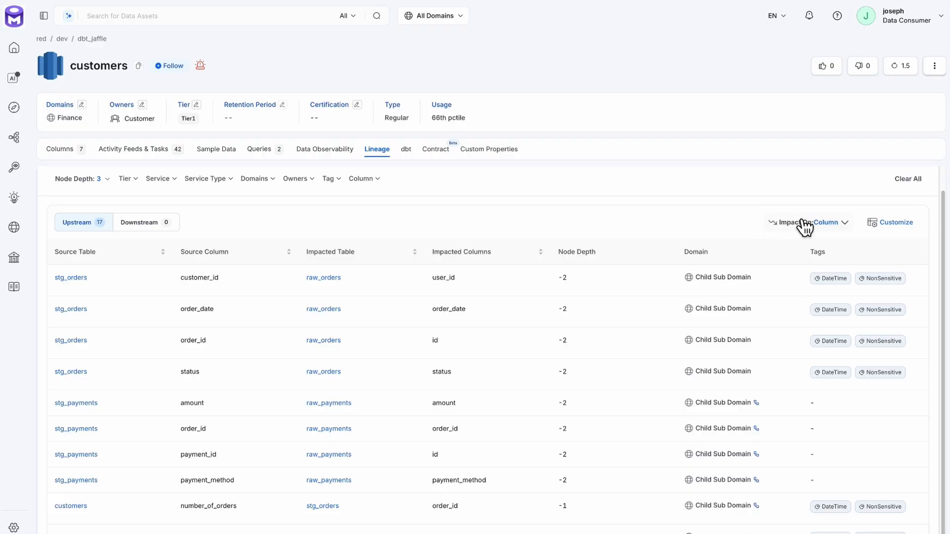
pyautogui.click(896, 222)
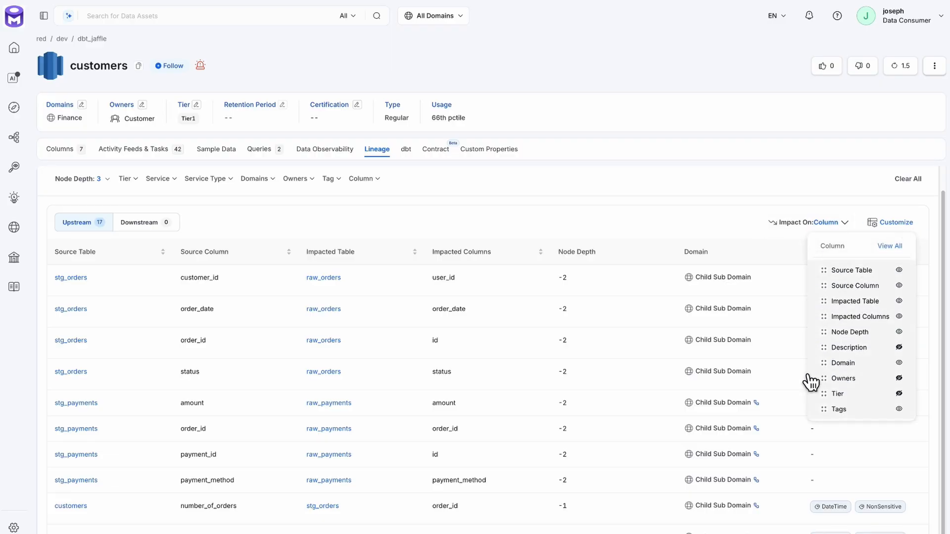
pyautogui.moveTo(878, 371)
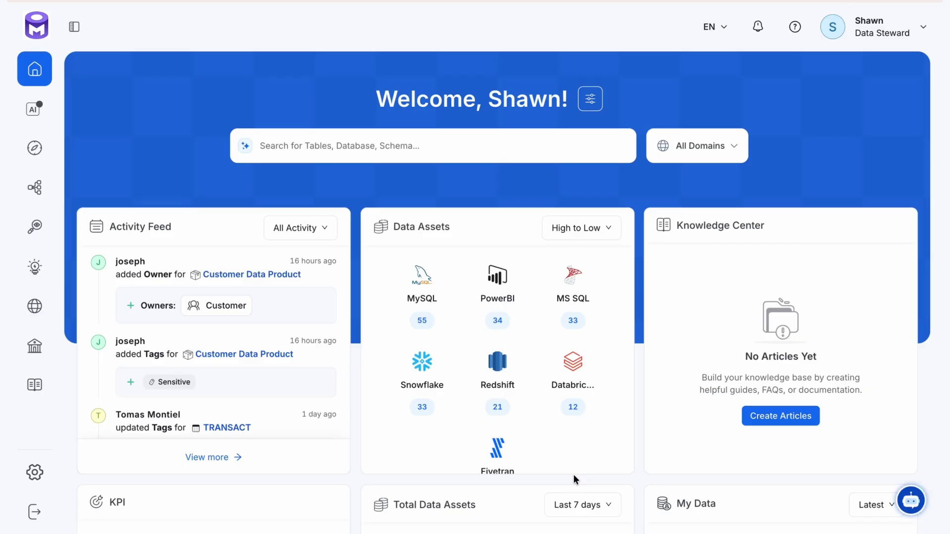
pyautogui.moveTo(425, 452)
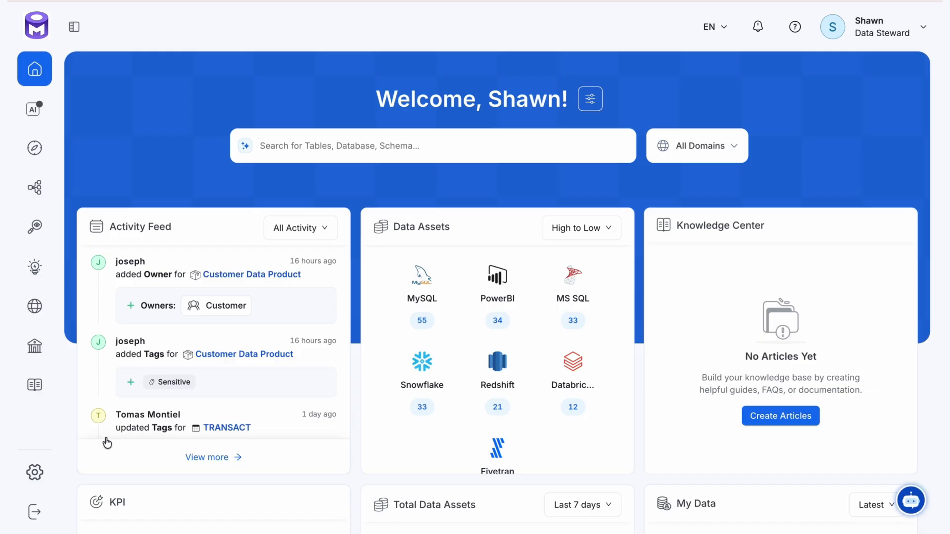
pyautogui.moveTo(34, 472)
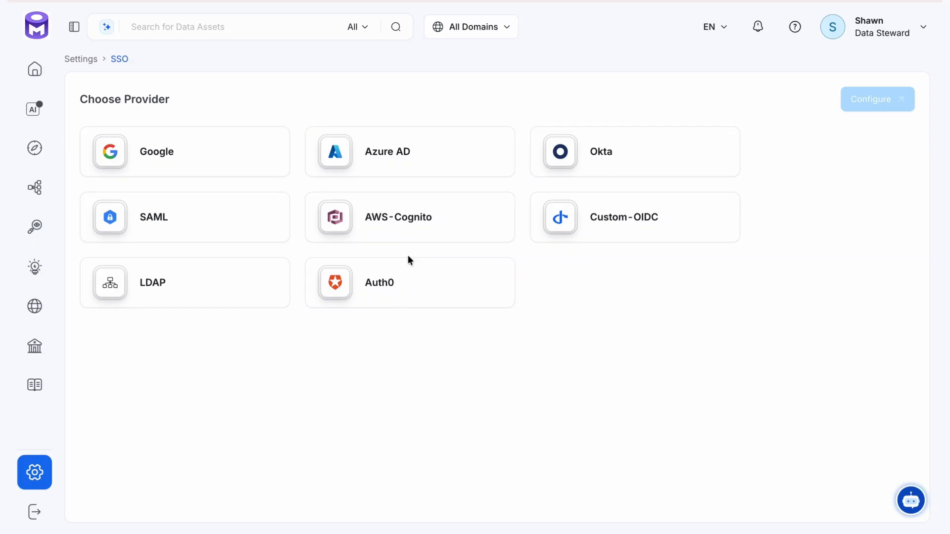
# Select the Okta provider card in SSO settings and start configuring it
pyautogui.click(608, 157)
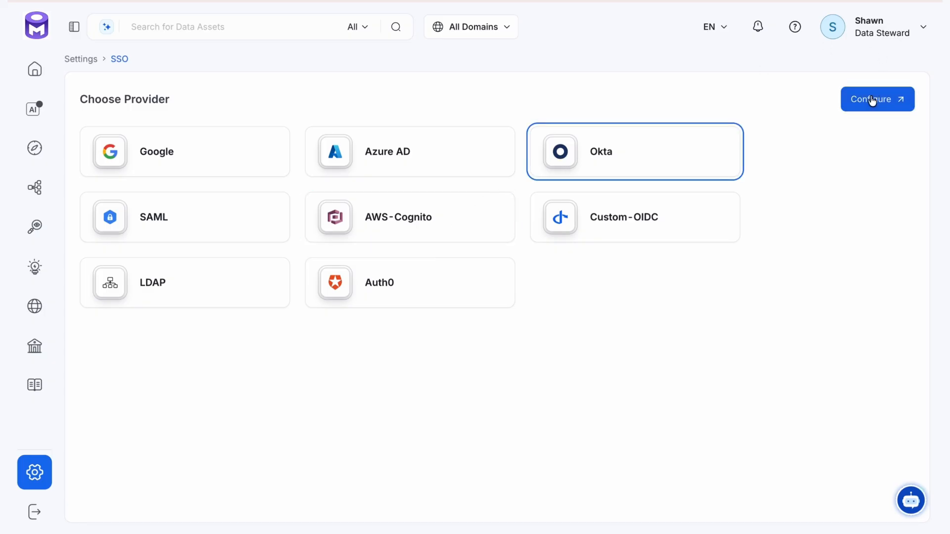
pyautogui.click(877, 99)
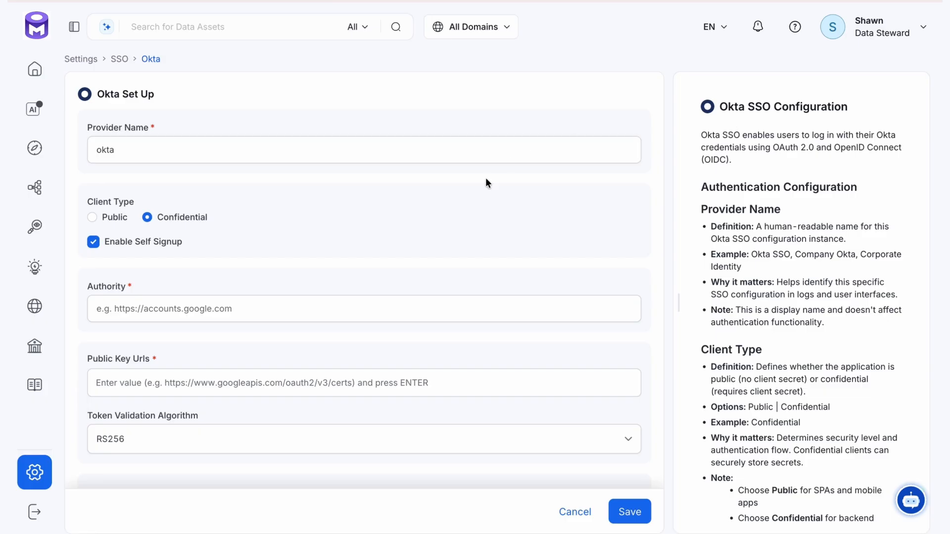
pyautogui.scroll(-3)
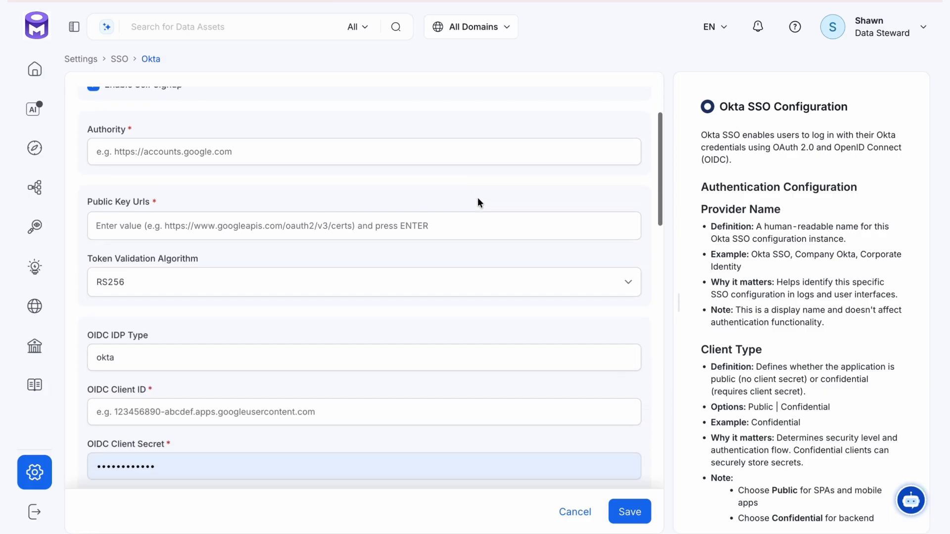
pyautogui.scroll(-3)
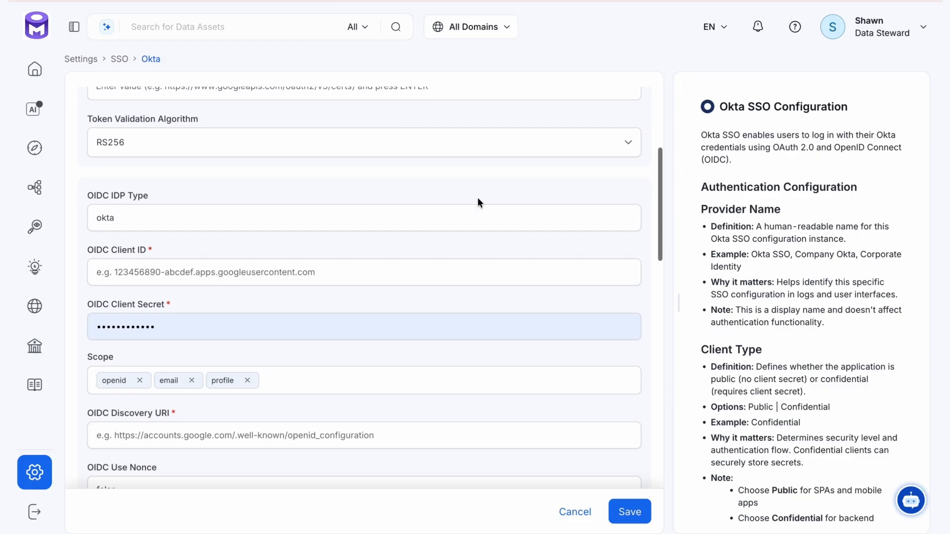
pyautogui.scroll(-3)
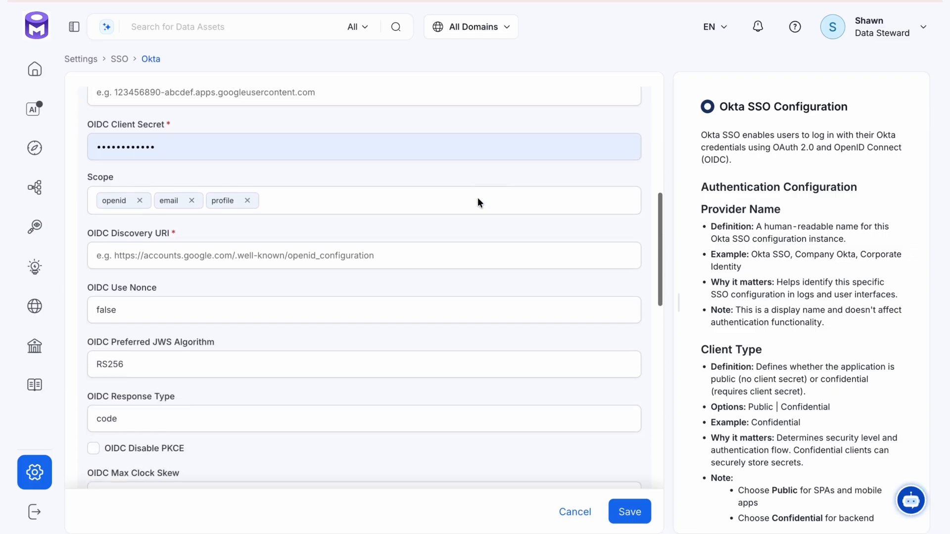
pyautogui.scroll(-3)
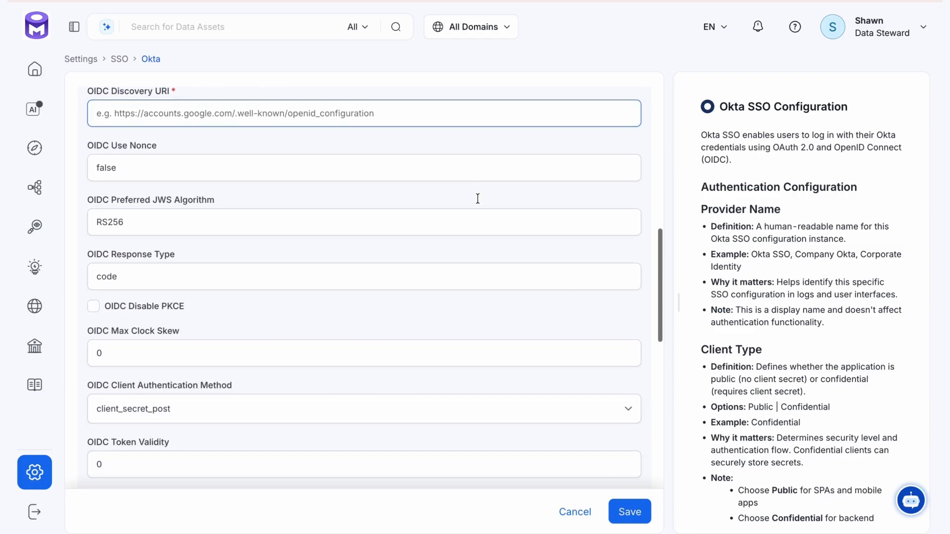
pyautogui.scroll(-3)
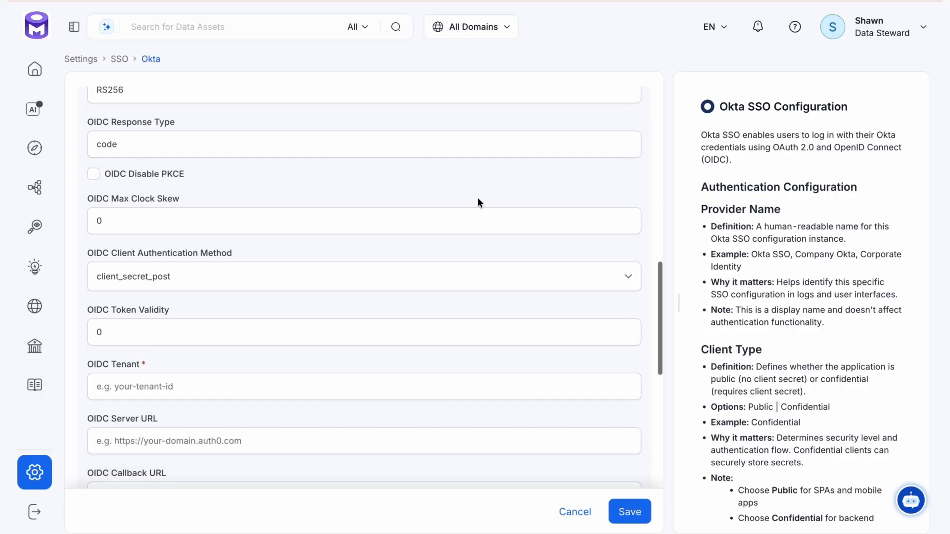
pyautogui.scroll(-3)
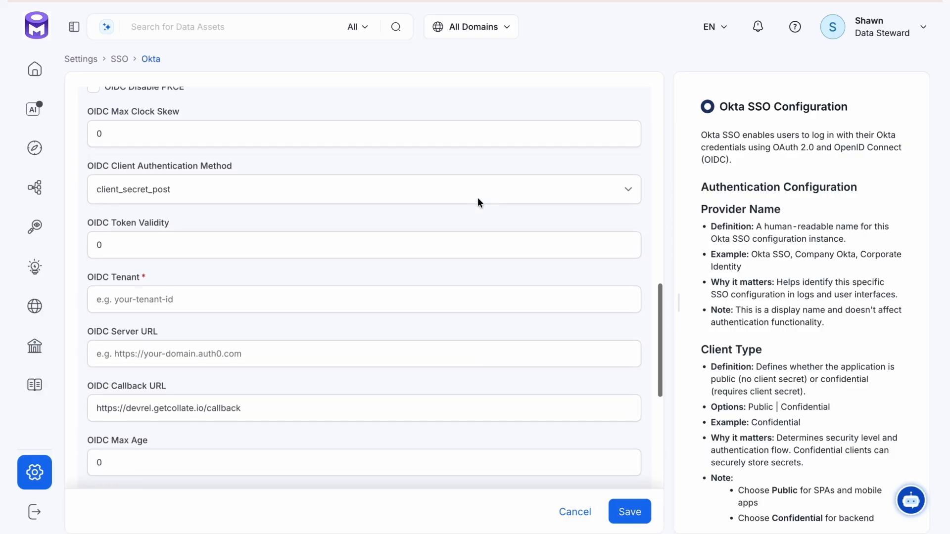
pyautogui.scroll(-3)
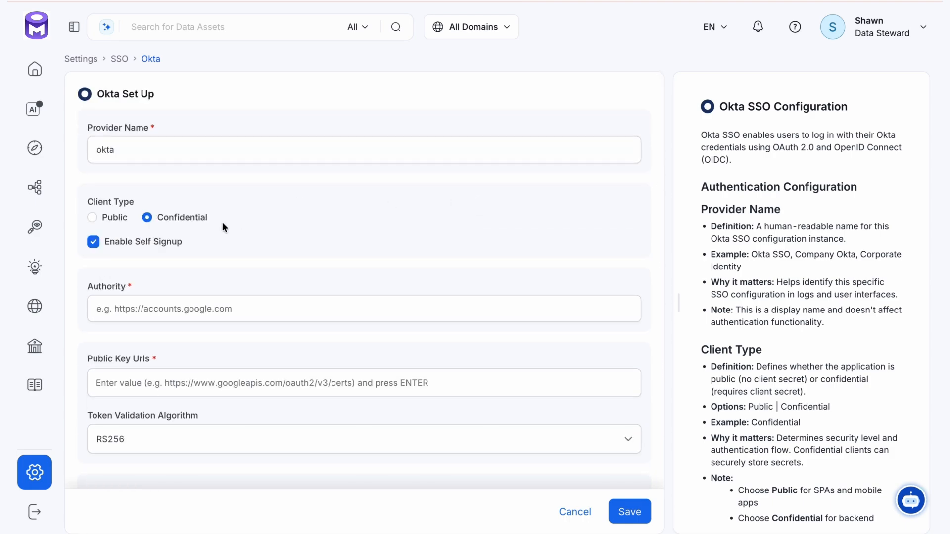
# Toggle the Okta form's Enable Self Signup checkbox off and back on
pyautogui.click(93, 242)
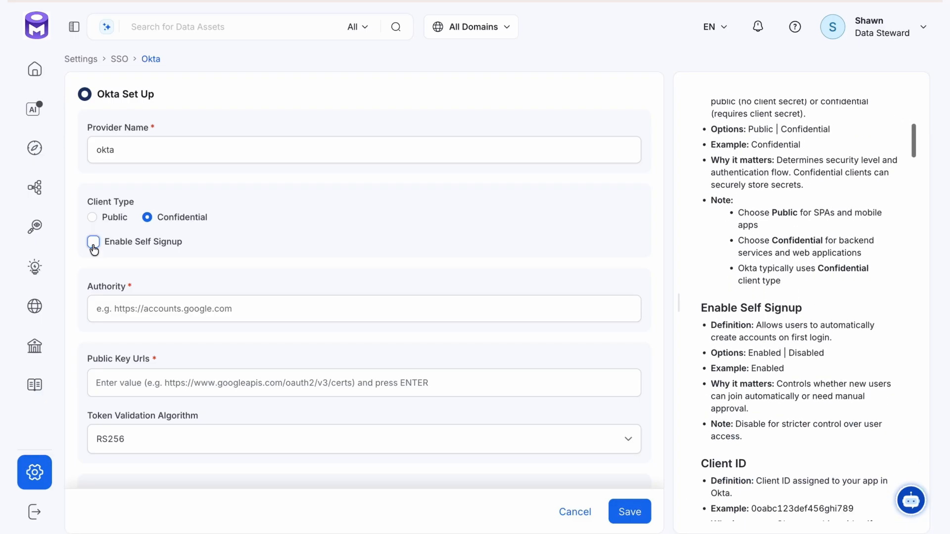
pyautogui.click(93, 242)
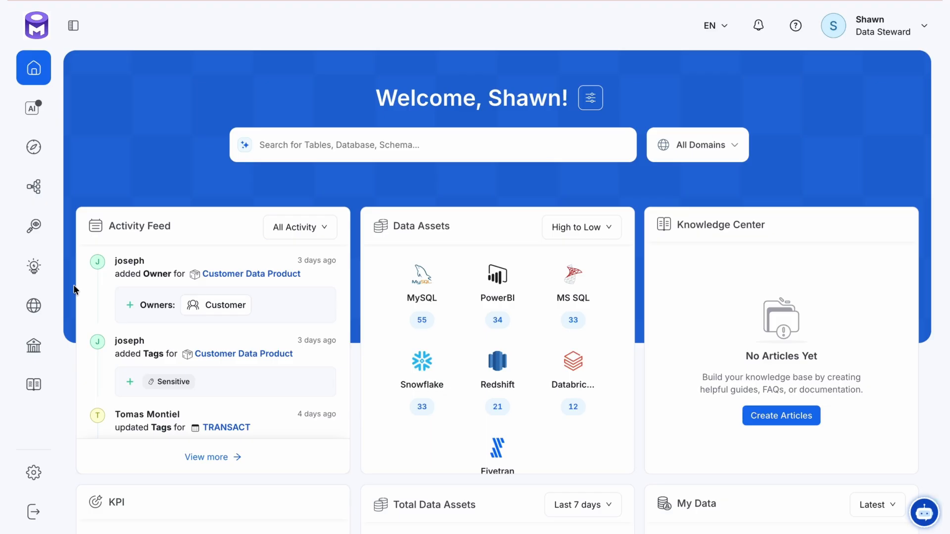
# Open Domains from the sidebar menu to list Finance, Customer and Marketing
pyautogui.click(33, 305)
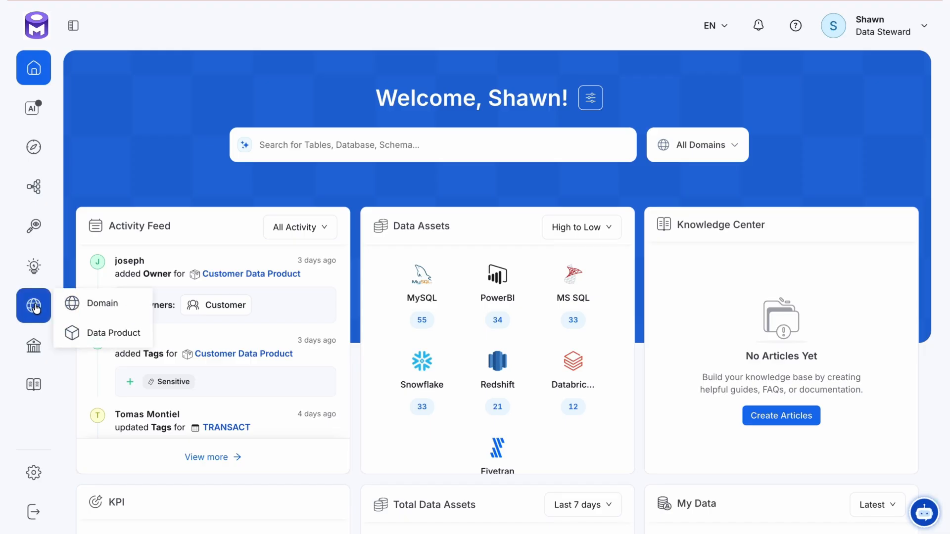
pyautogui.click(102, 303)
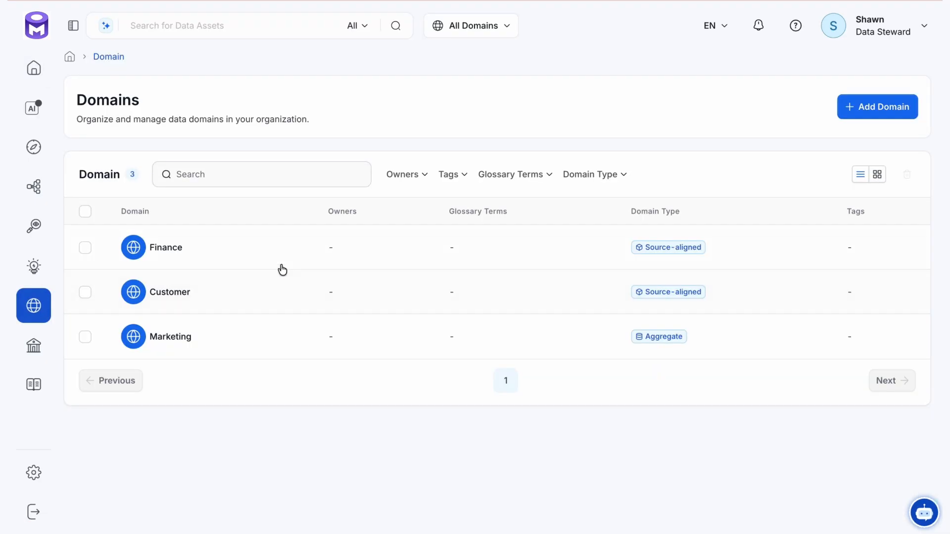
pyautogui.moveTo(215, 330)
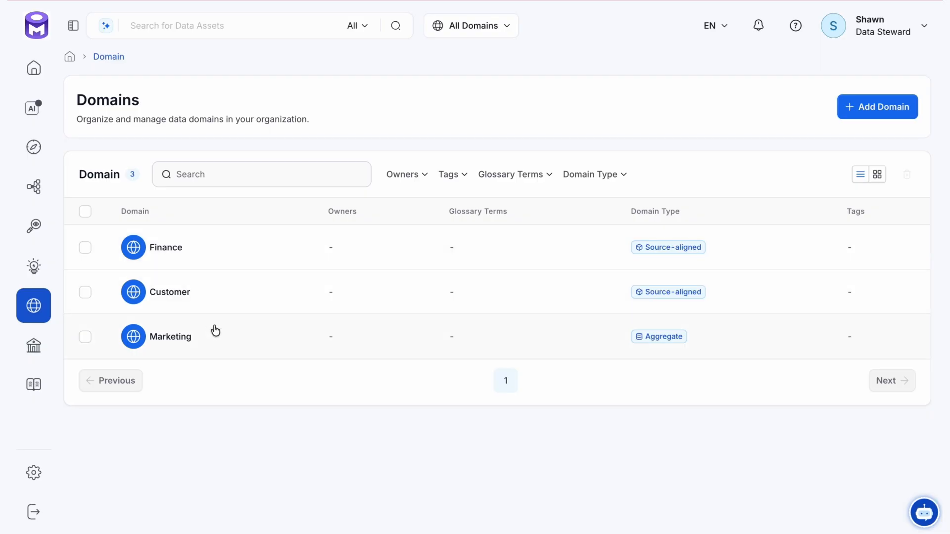
pyautogui.moveTo(348, 217)
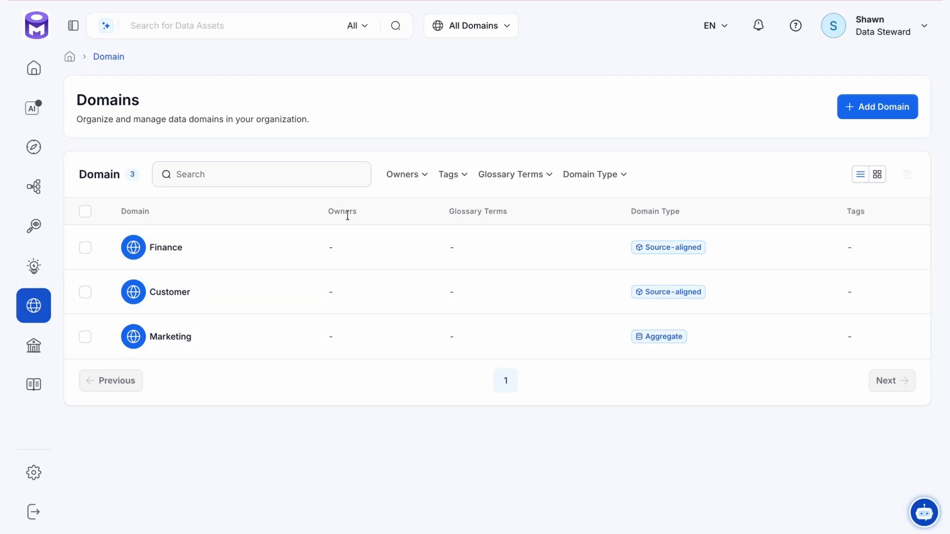
pyautogui.moveTo(837, 207)
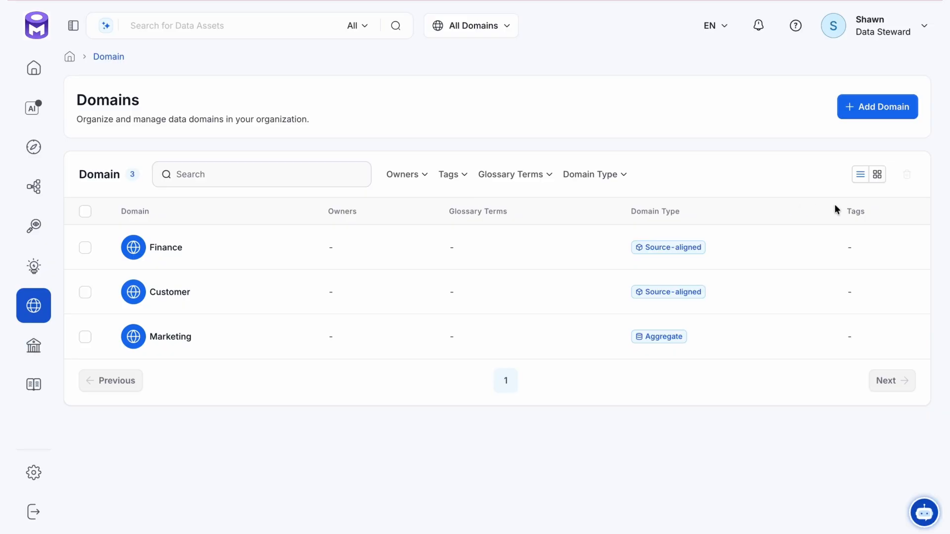
pyautogui.moveTo(780, 195)
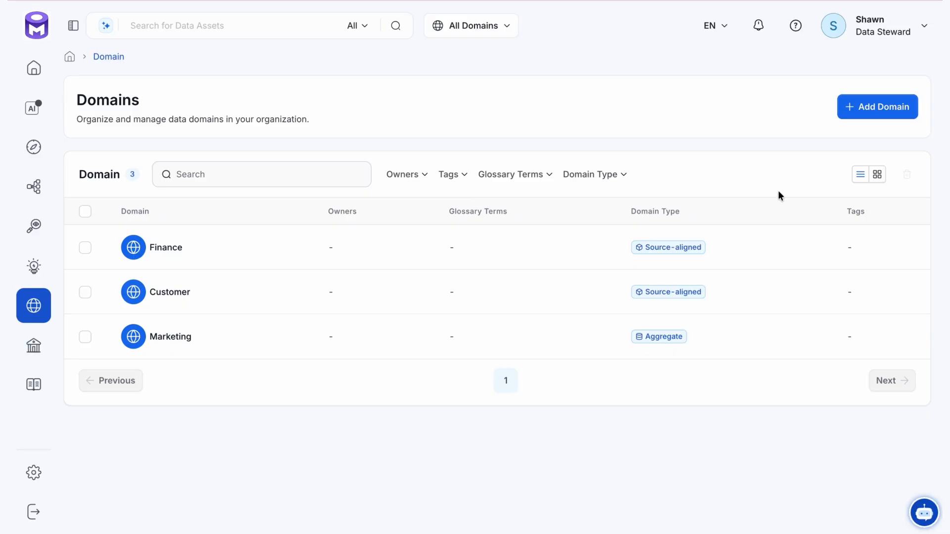
pyautogui.moveTo(776, 133)
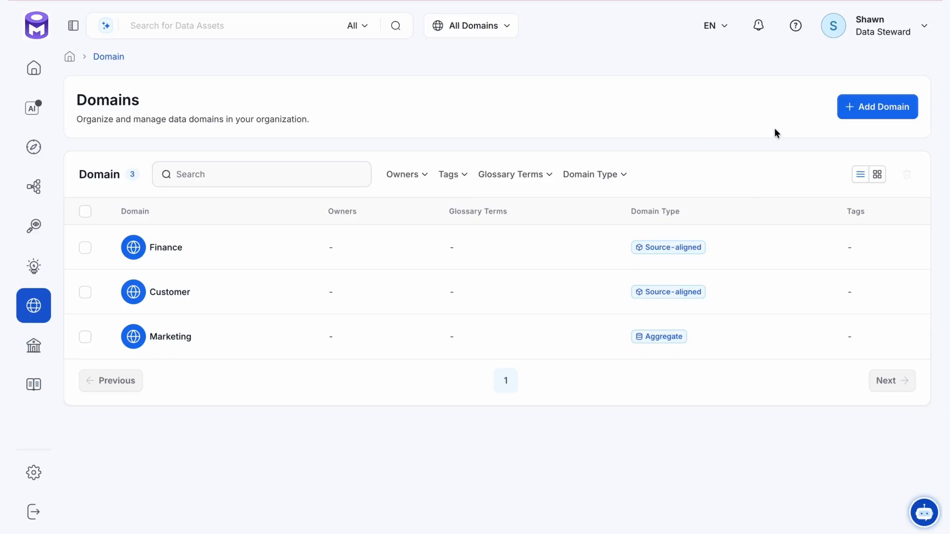
pyautogui.moveTo(879, 105)
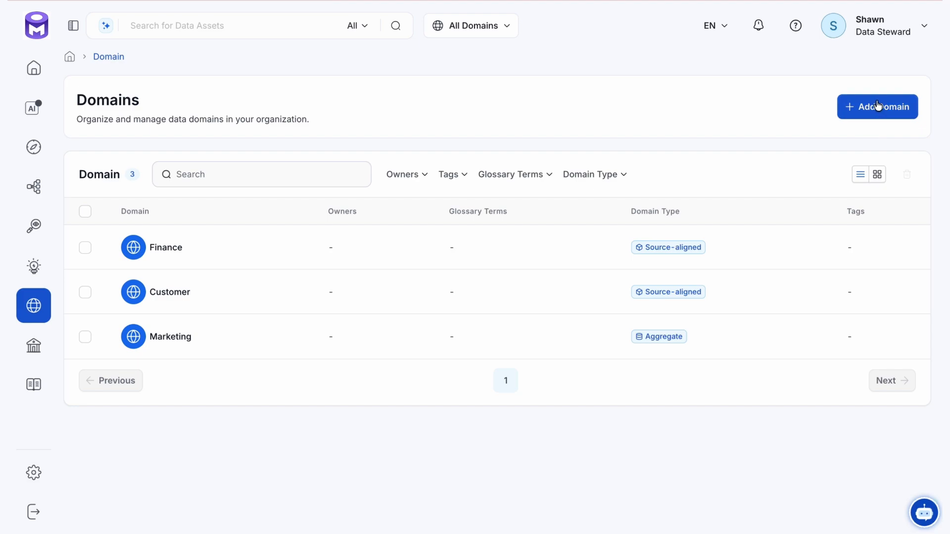
pyautogui.click(877, 107)
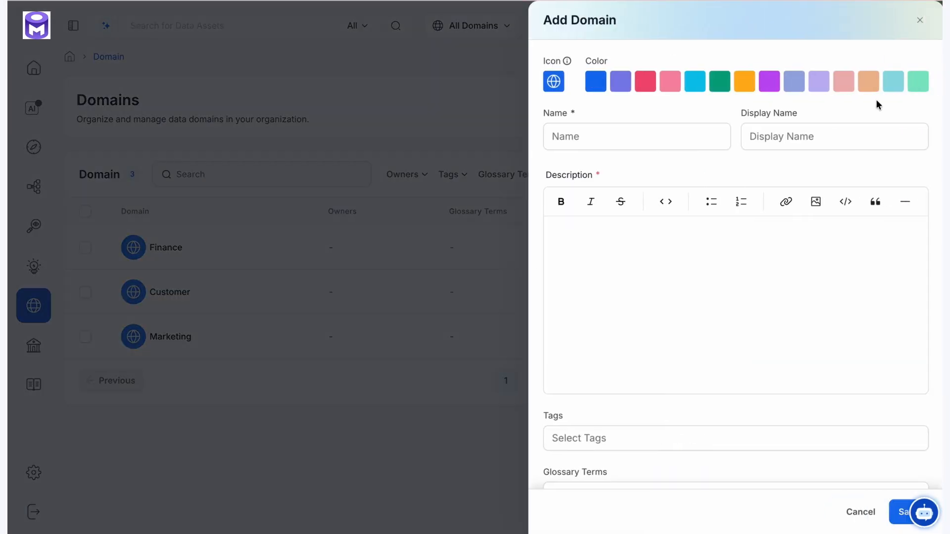
pyautogui.moveTo(885, 22)
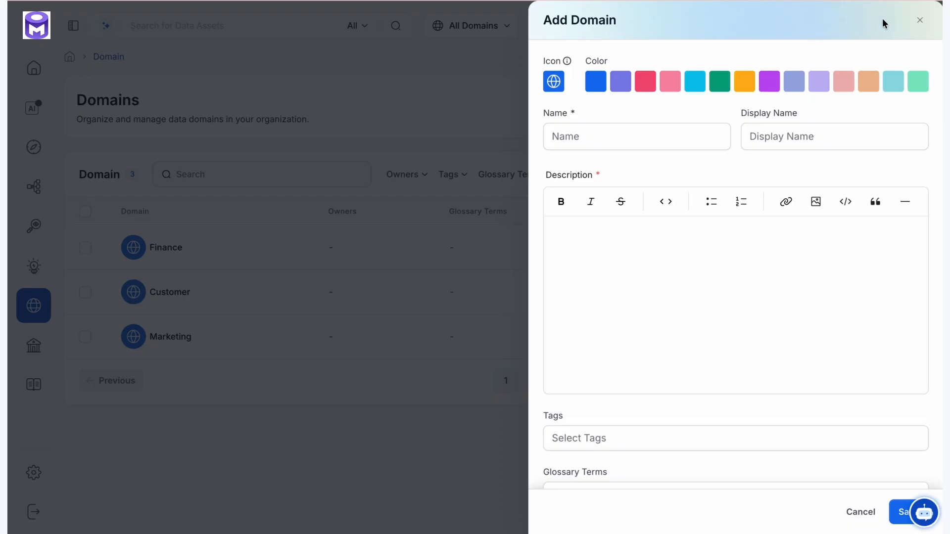
pyautogui.click(918, 20)
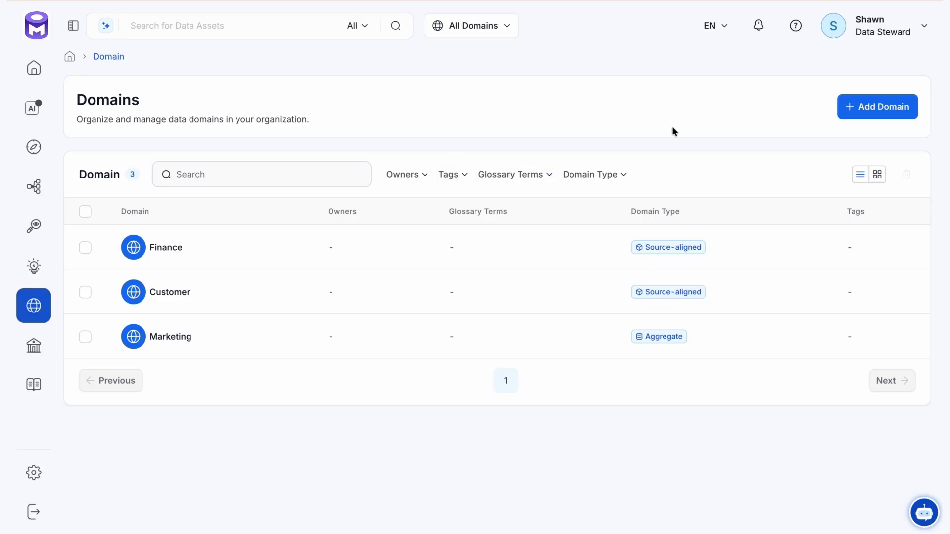
# Switch the domains to card view and reopen the Domain/Data Product sidebar menu
pyautogui.click(878, 175)
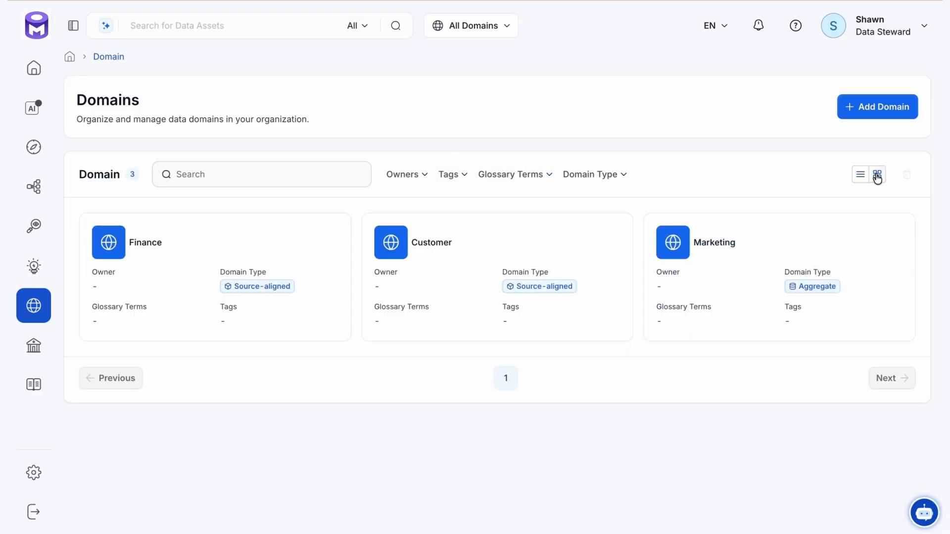
pyautogui.moveTo(703, 144)
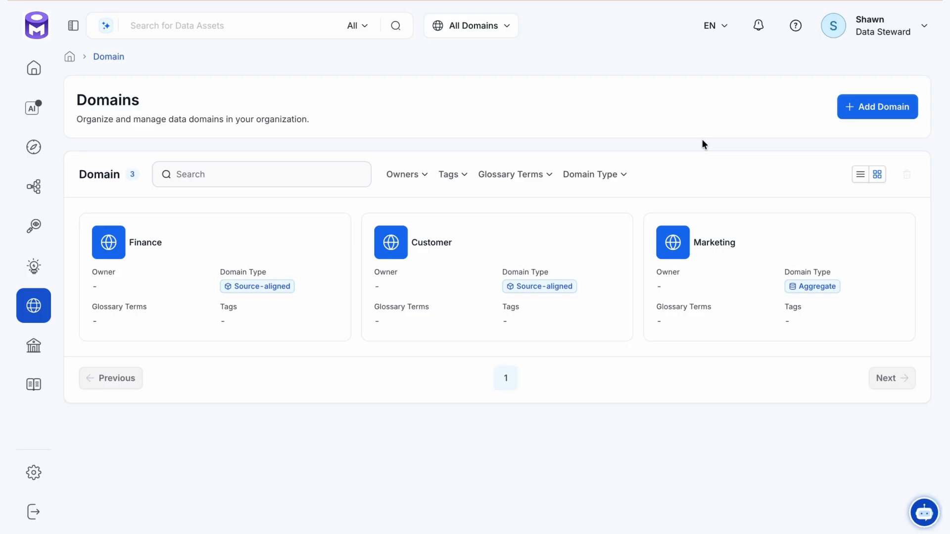
pyautogui.moveTo(273, 247)
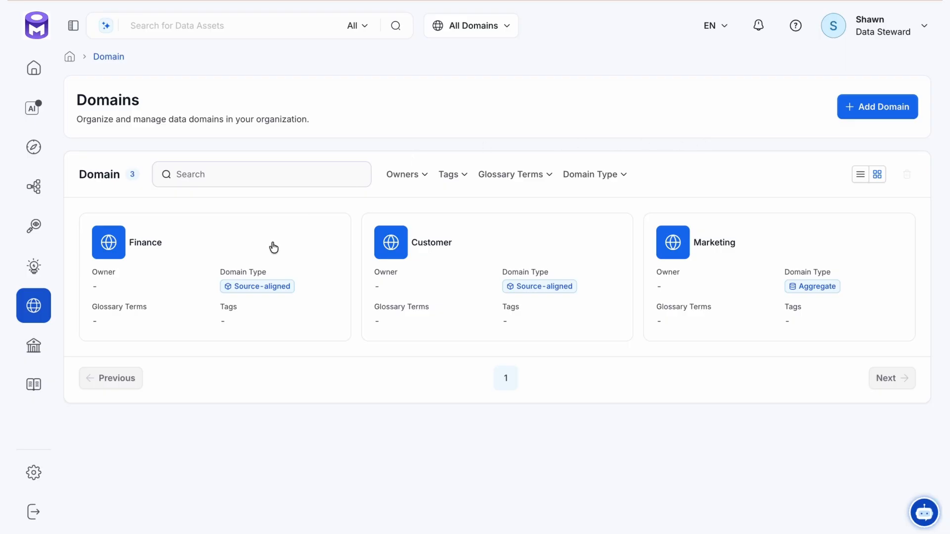
pyautogui.click(33, 306)
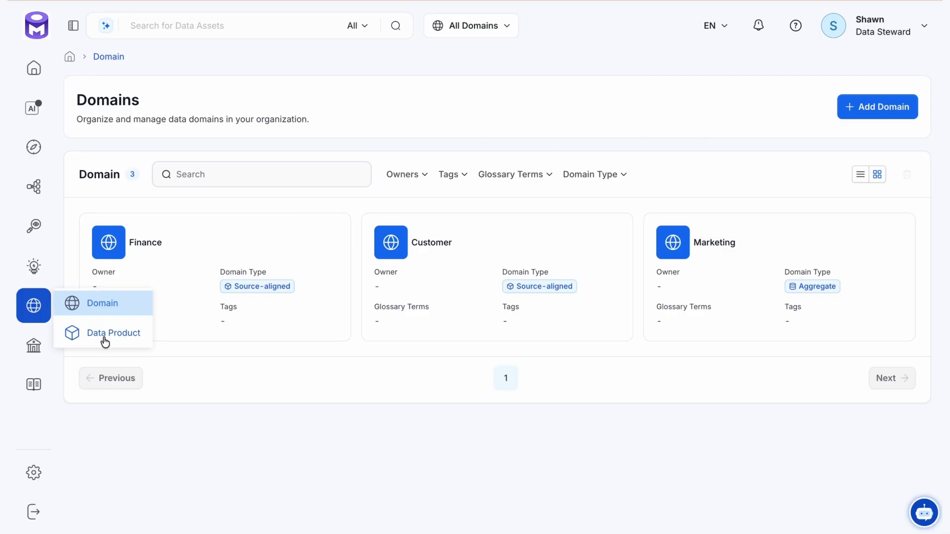
# Go to Data Products and show Customer Data Product in card view
pyautogui.click(113, 333)
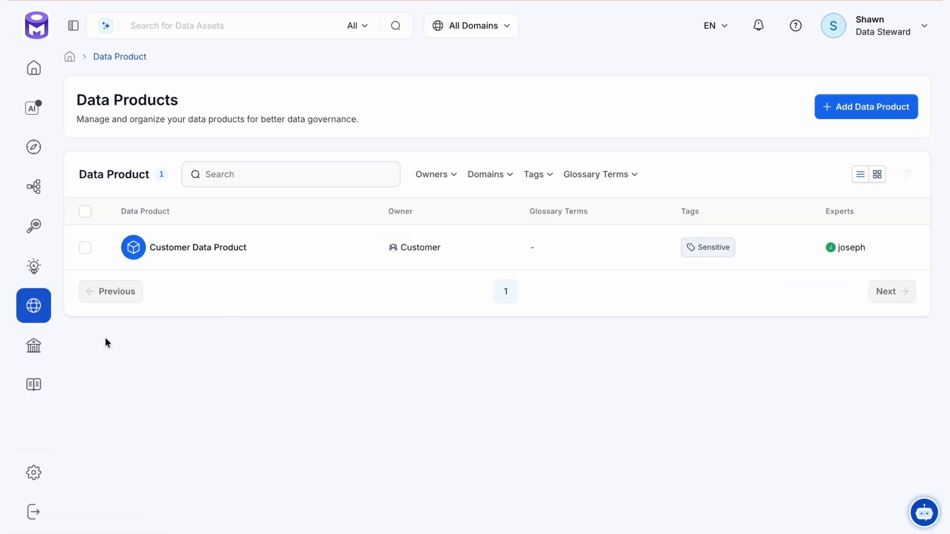
pyautogui.moveTo(300, 332)
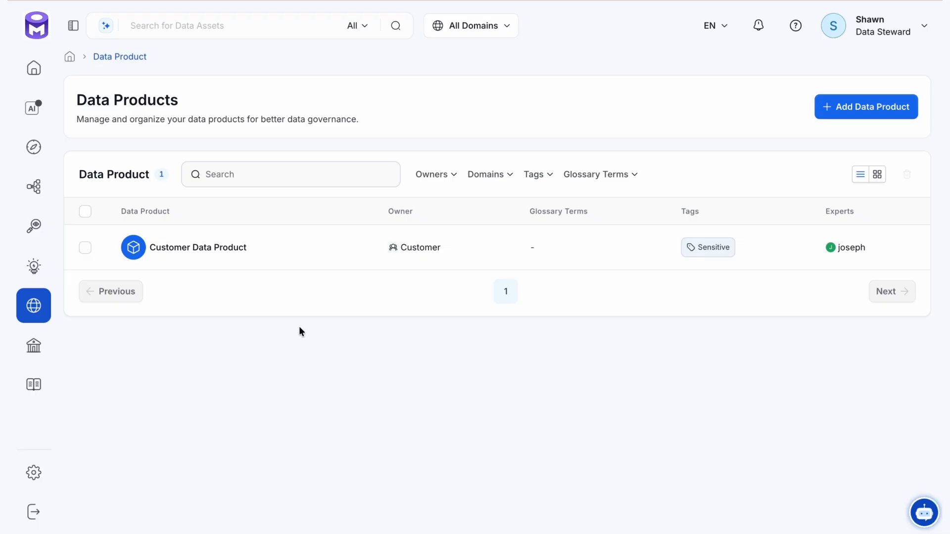
pyautogui.moveTo(228, 254)
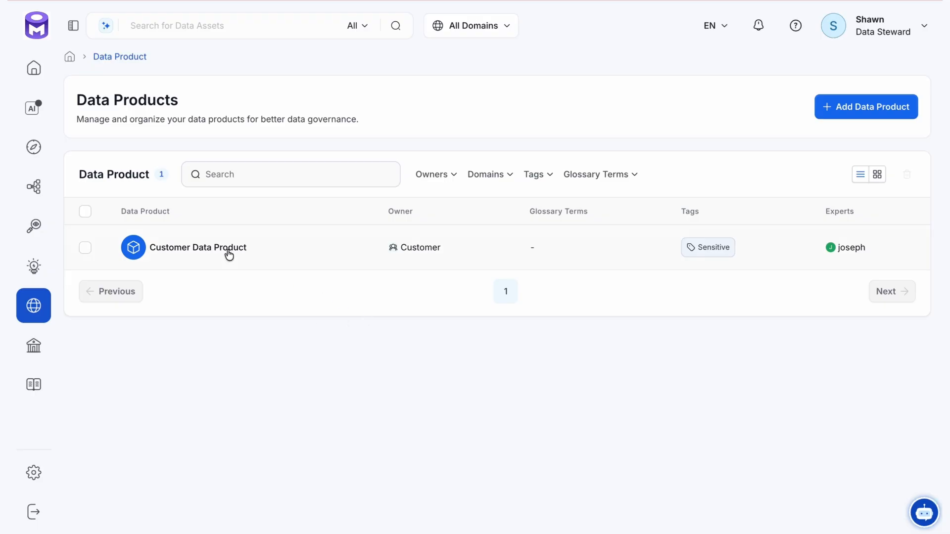
pyautogui.moveTo(623, 220)
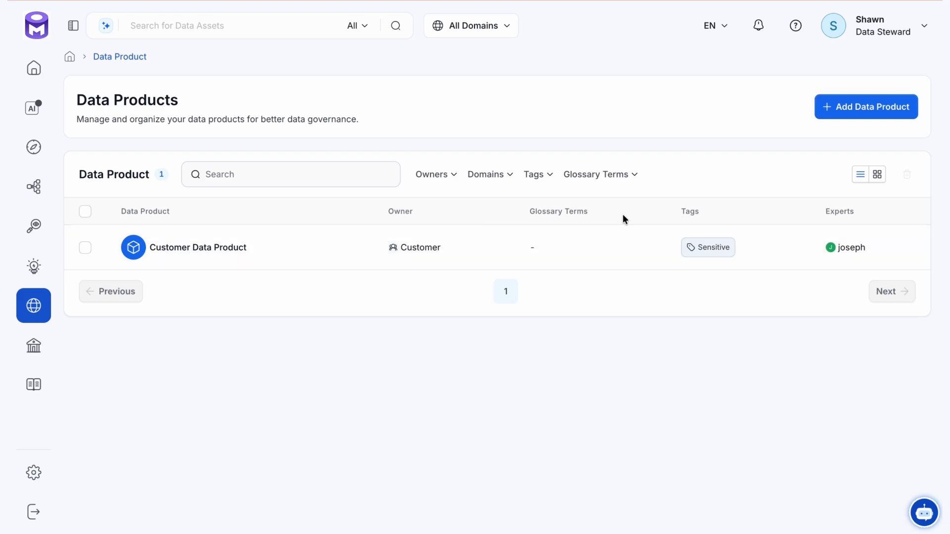
pyautogui.moveTo(830, 209)
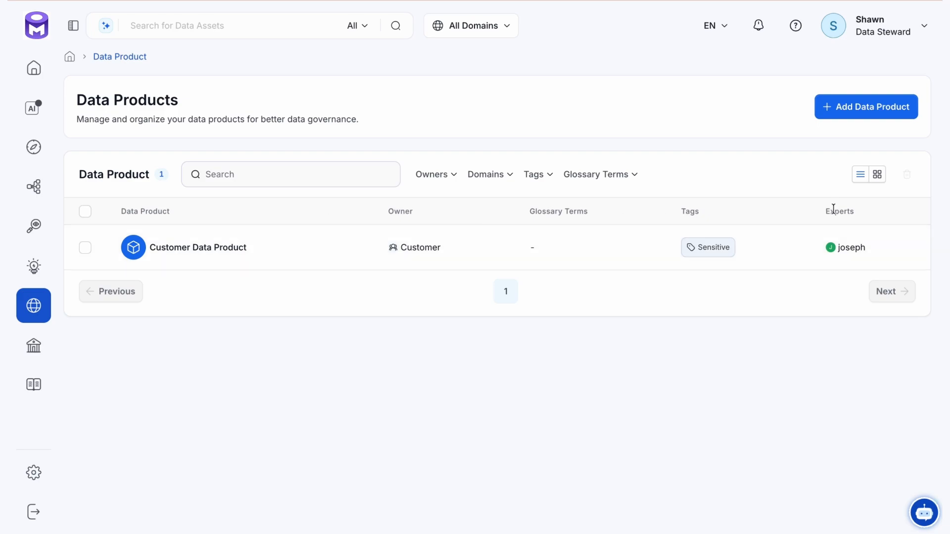
pyautogui.moveTo(624, 170)
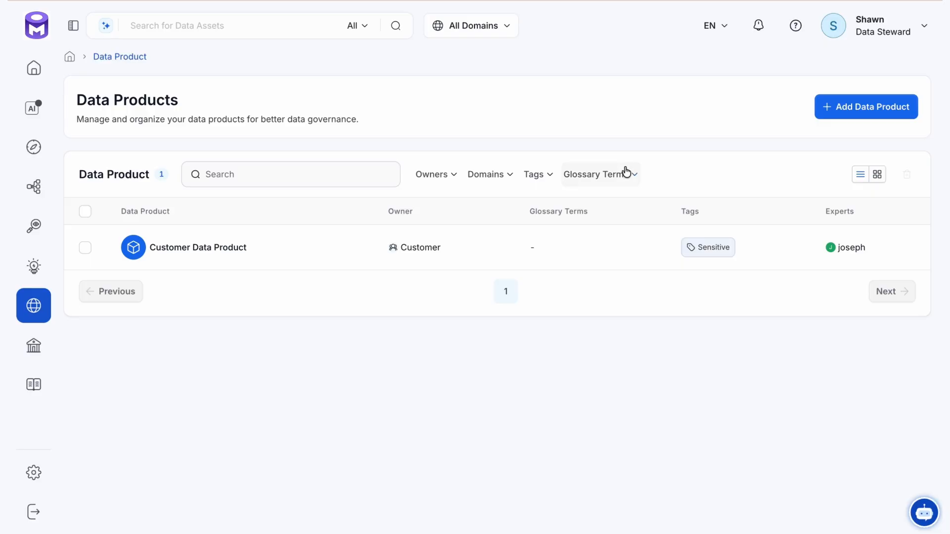
pyautogui.moveTo(779, 184)
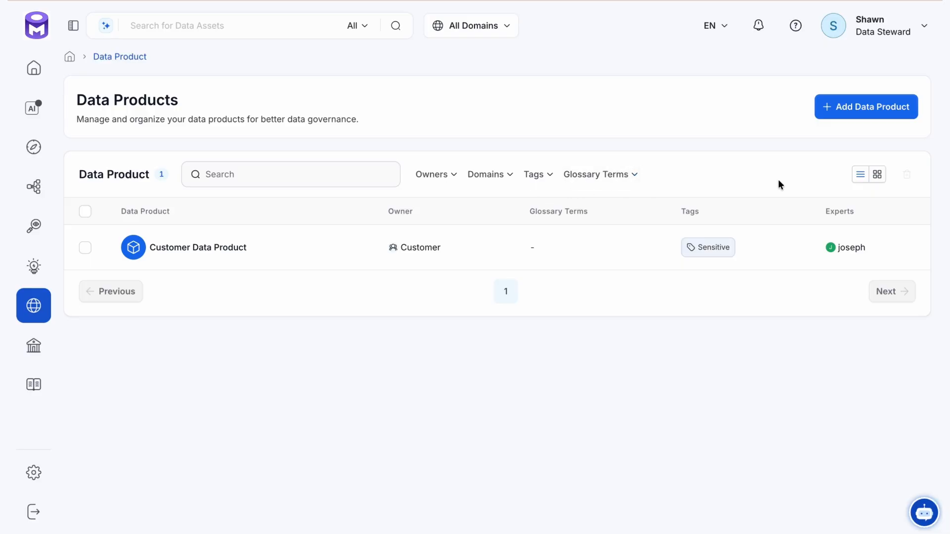
pyautogui.click(877, 175)
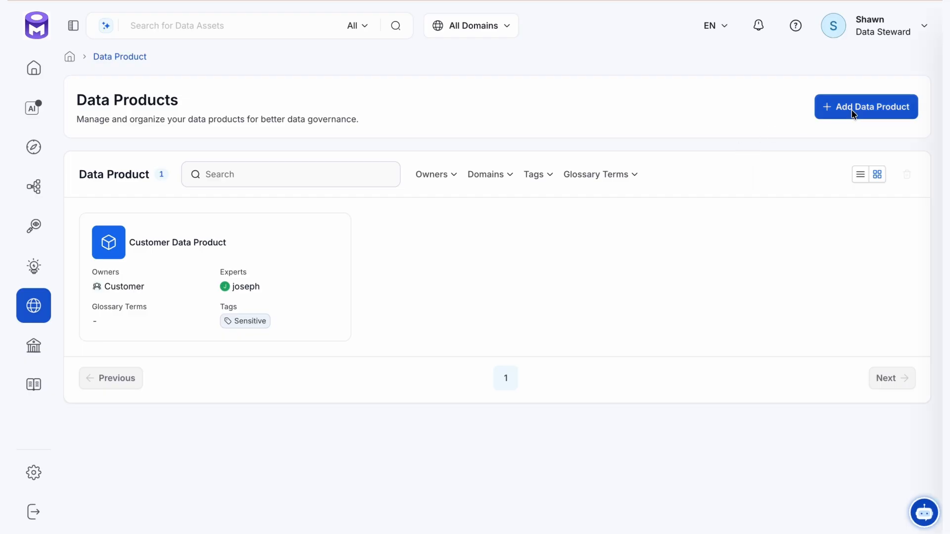
pyautogui.click(866, 106)
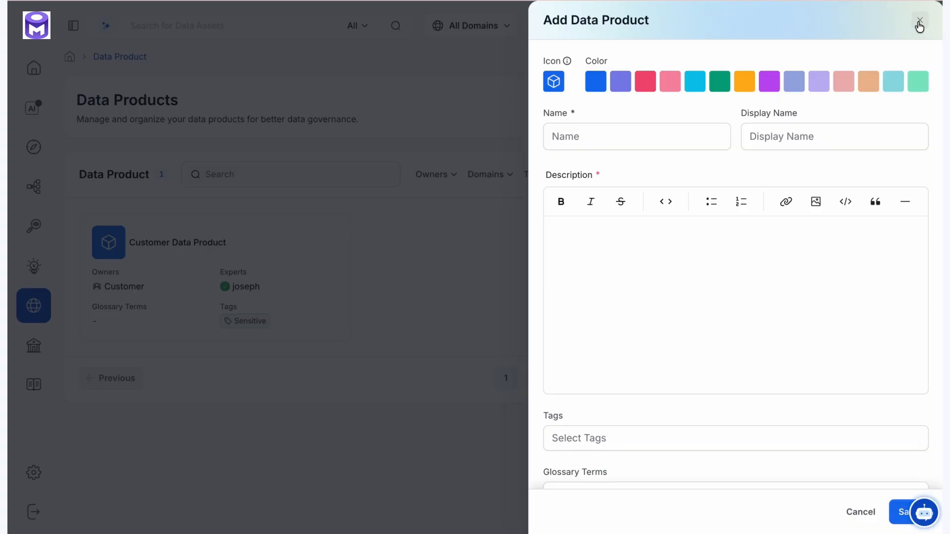
pyautogui.click(920, 21)
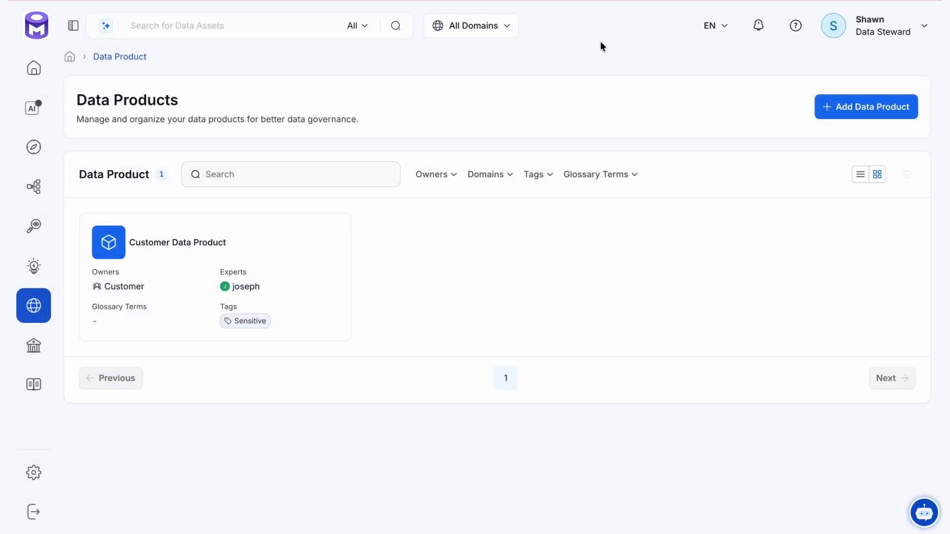
pyautogui.moveTo(538, 133)
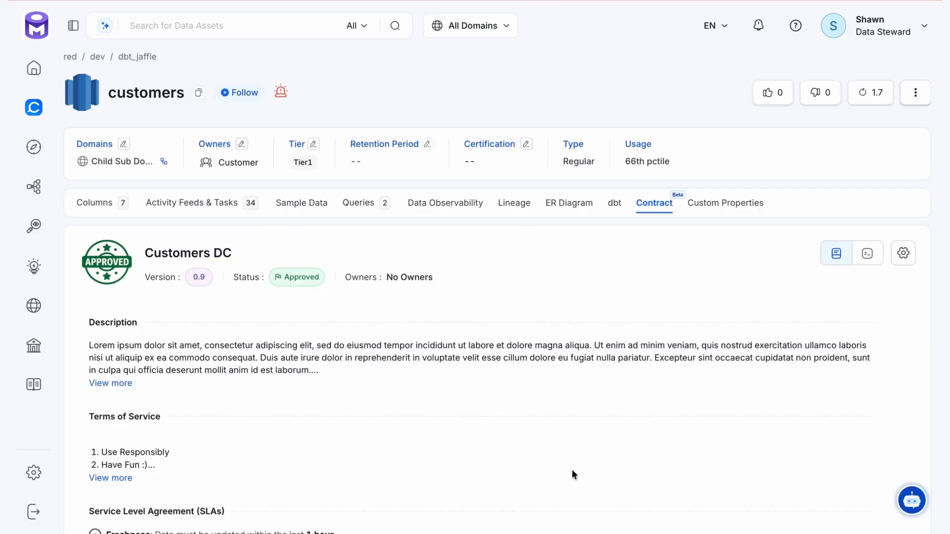
pyautogui.moveTo(569, 392)
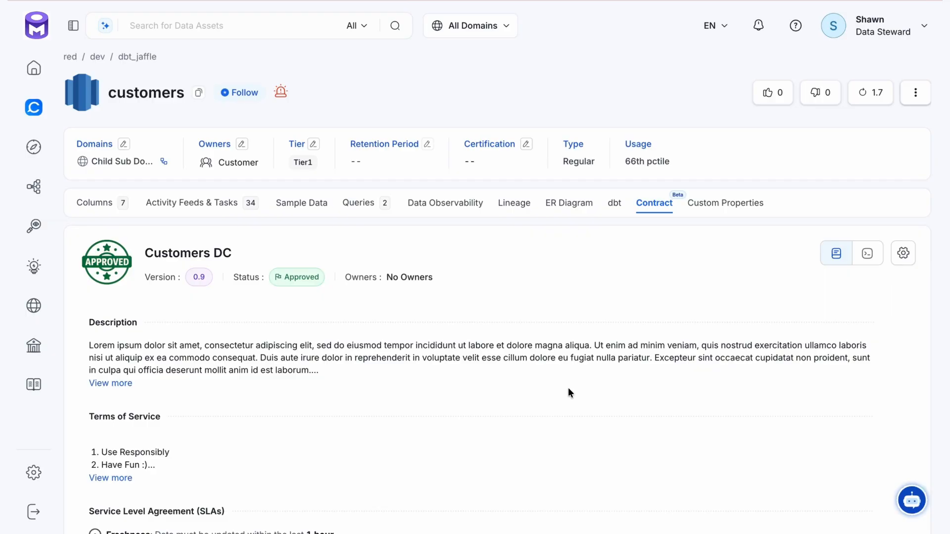
pyautogui.moveTo(545, 346)
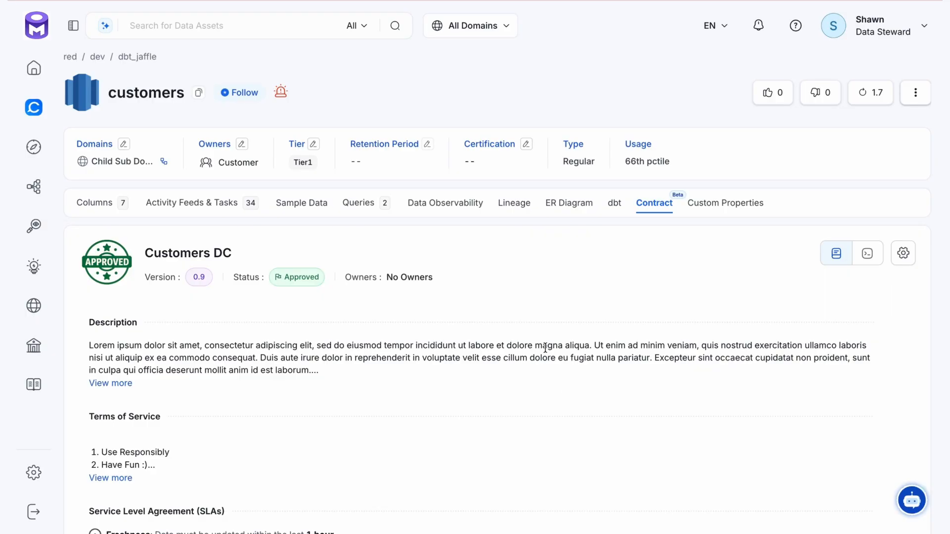
pyautogui.moveTo(294, 300)
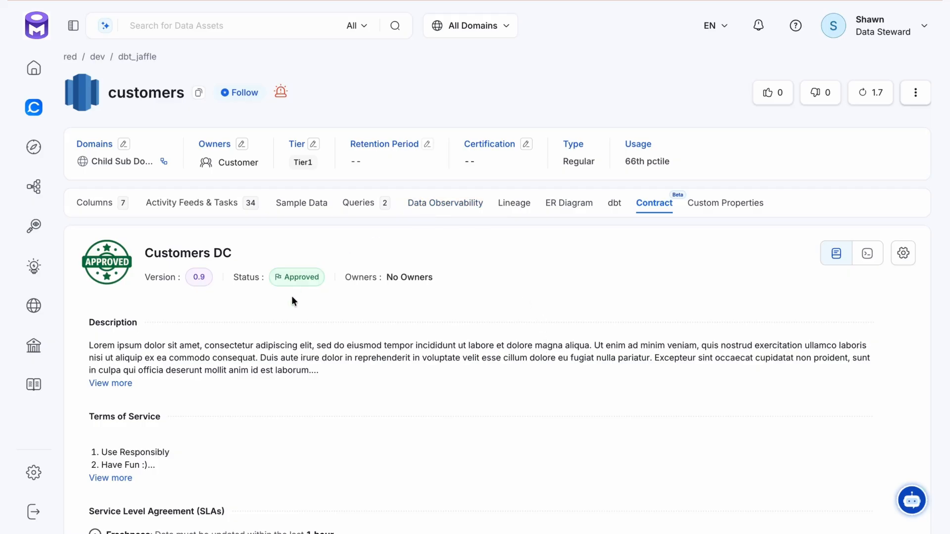
pyautogui.moveTo(242, 287)
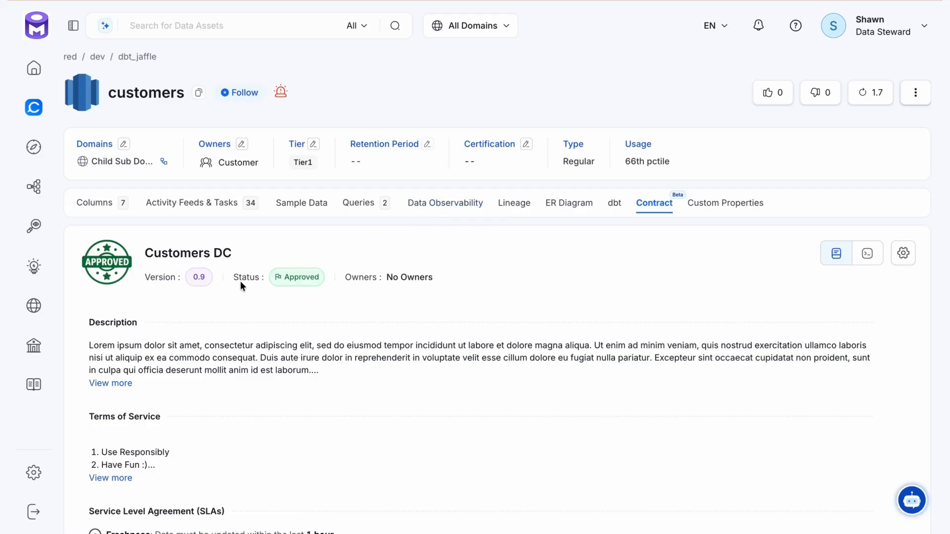
pyautogui.moveTo(370, 300)
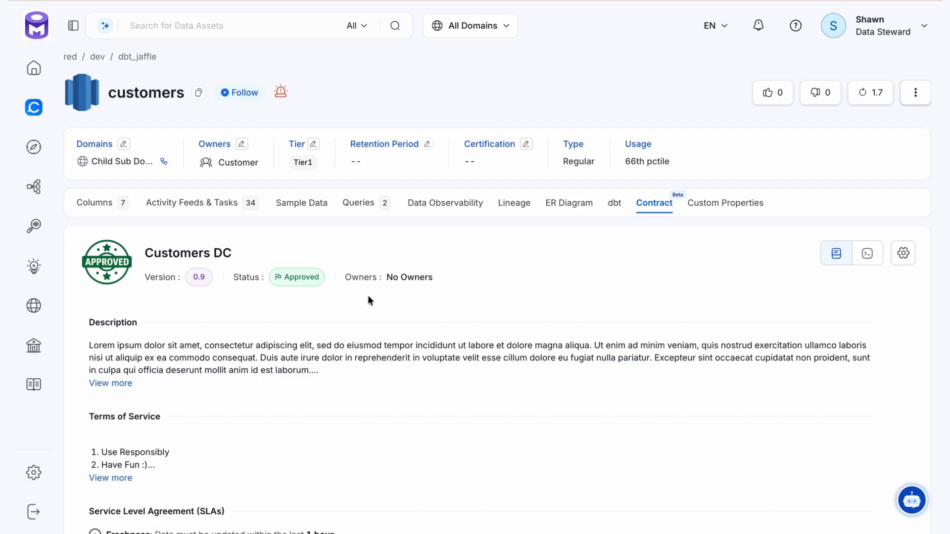
pyautogui.moveTo(398, 288)
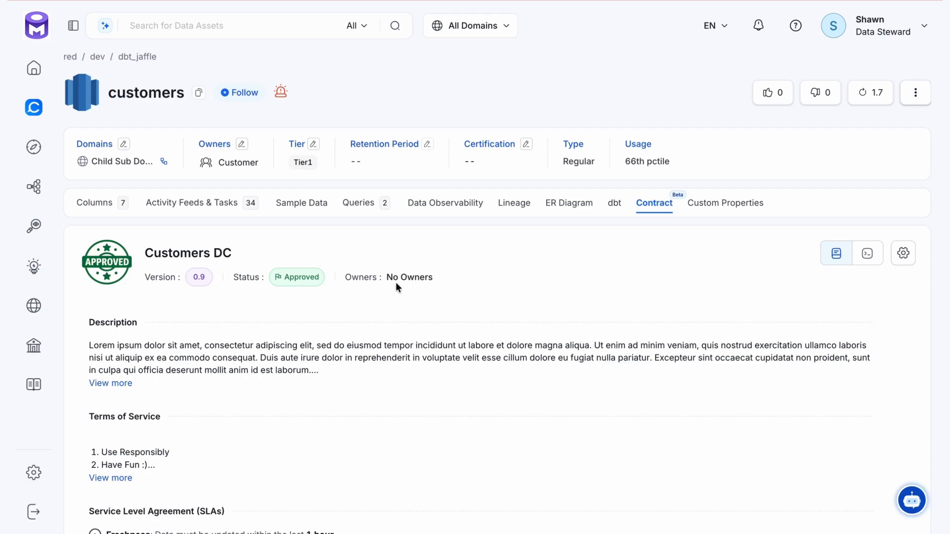
pyautogui.moveTo(297, 304)
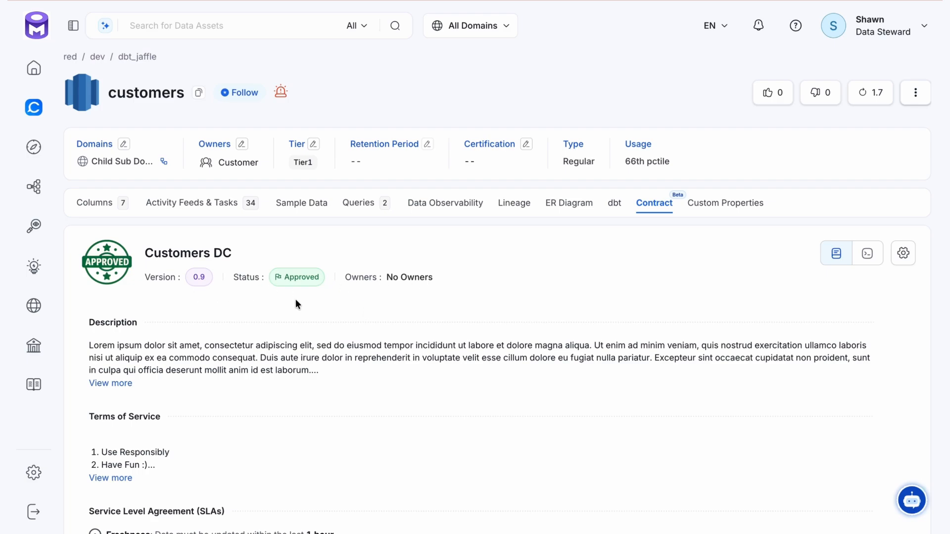
# Scroll the Customers DC contract through schema, Restricted classification, semantics and execution history
pyautogui.scroll(-3)
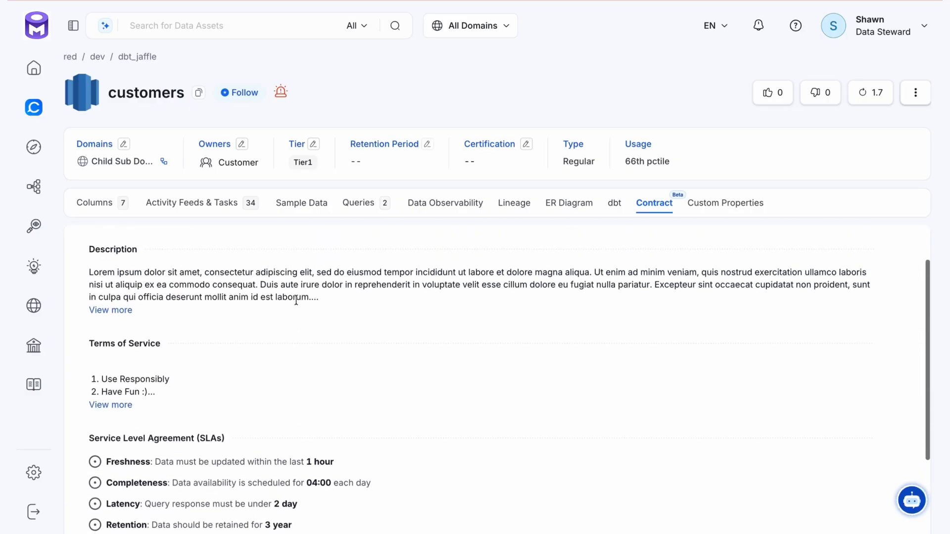
pyautogui.scroll(-3)
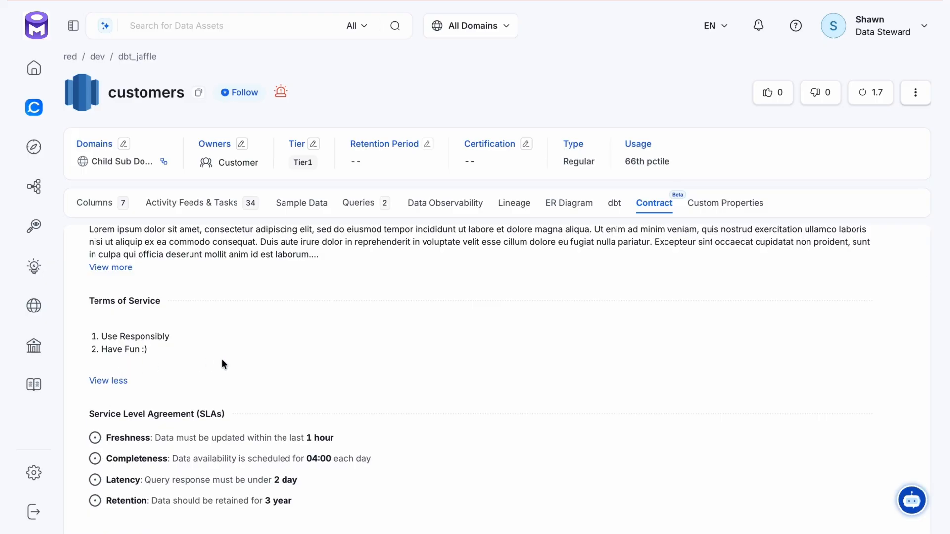
pyautogui.scroll(-3)
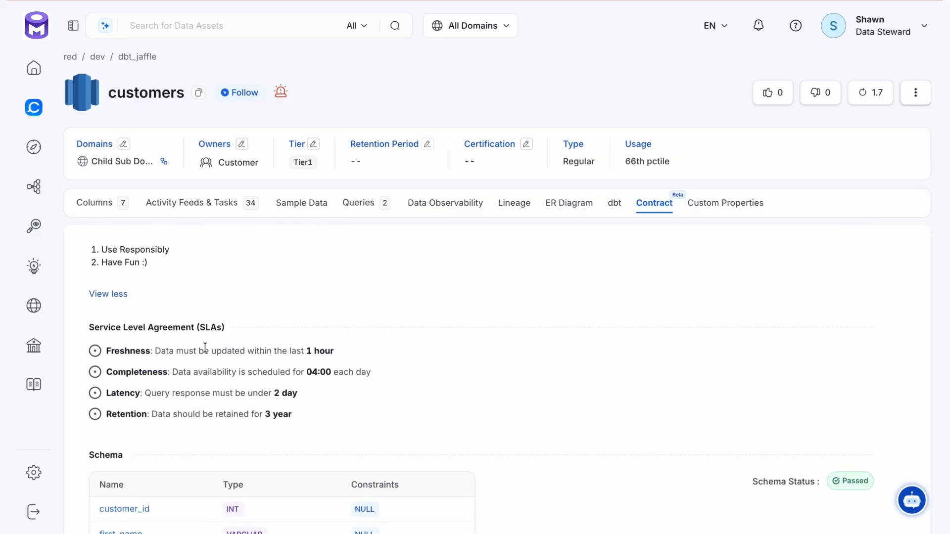
pyautogui.moveTo(164, 397)
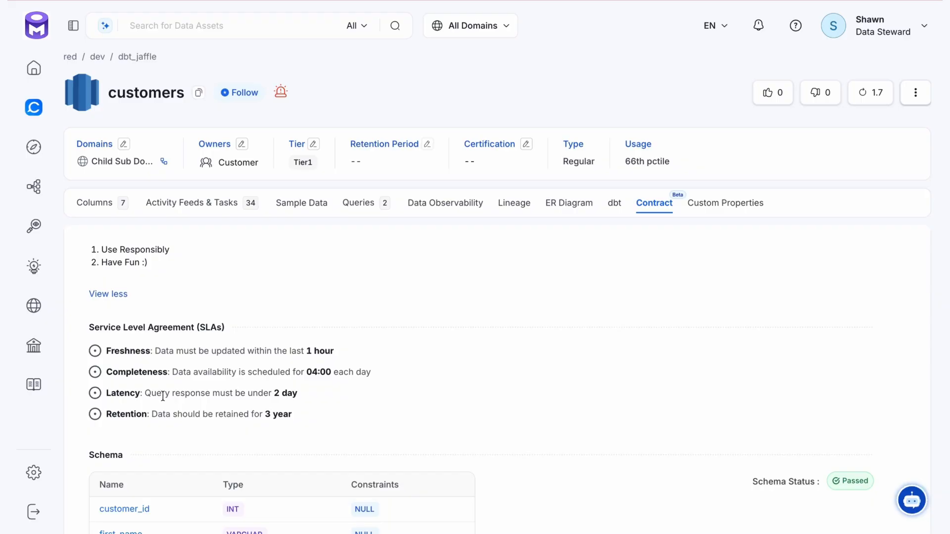
pyautogui.scroll(-3)
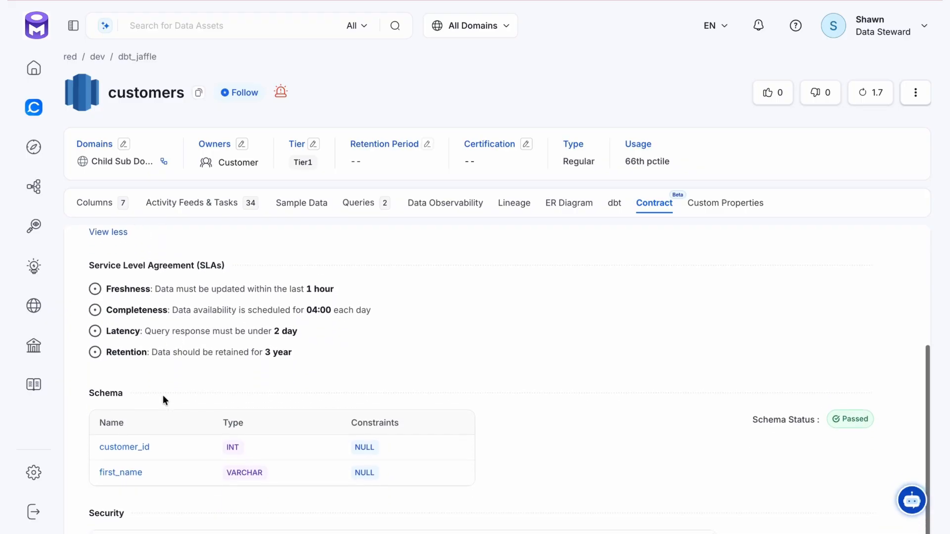
pyautogui.scroll(-3)
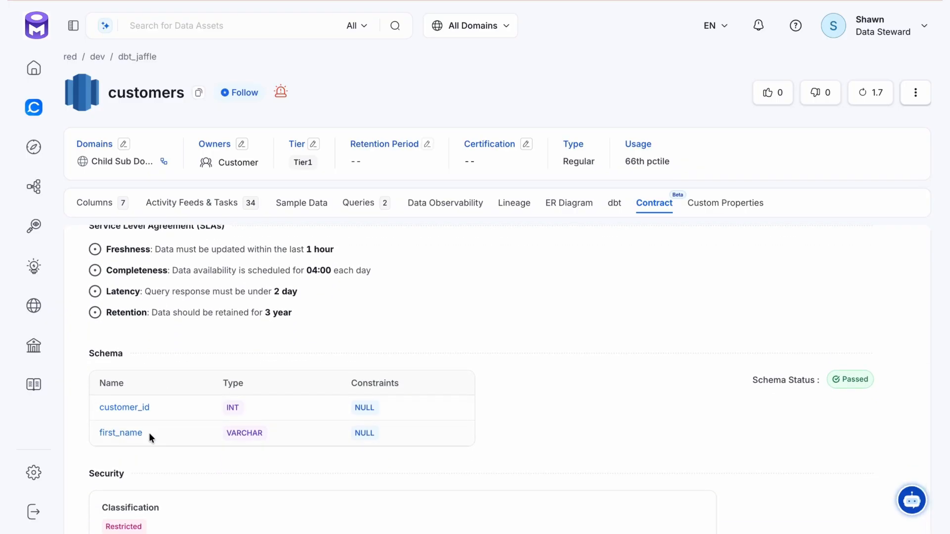
pyautogui.scroll(-3)
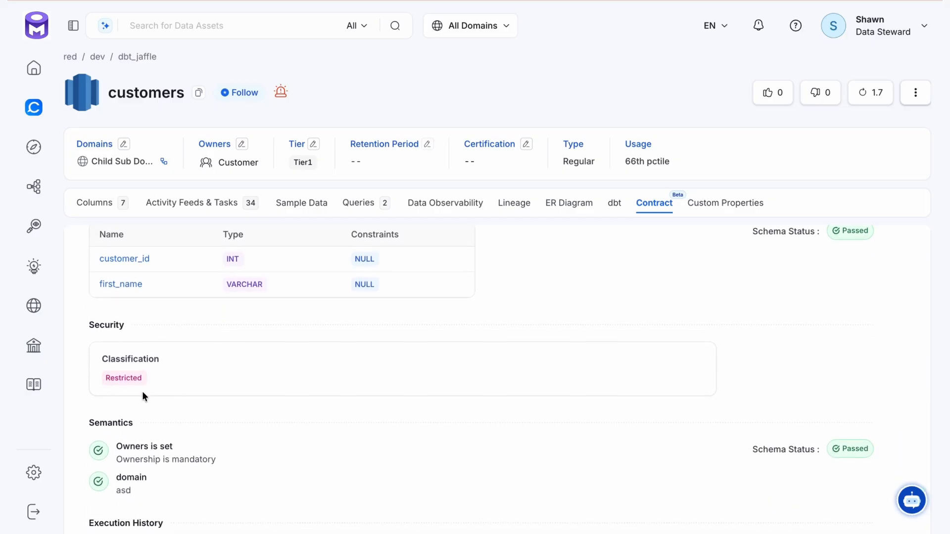
pyautogui.moveTo(70, 374)
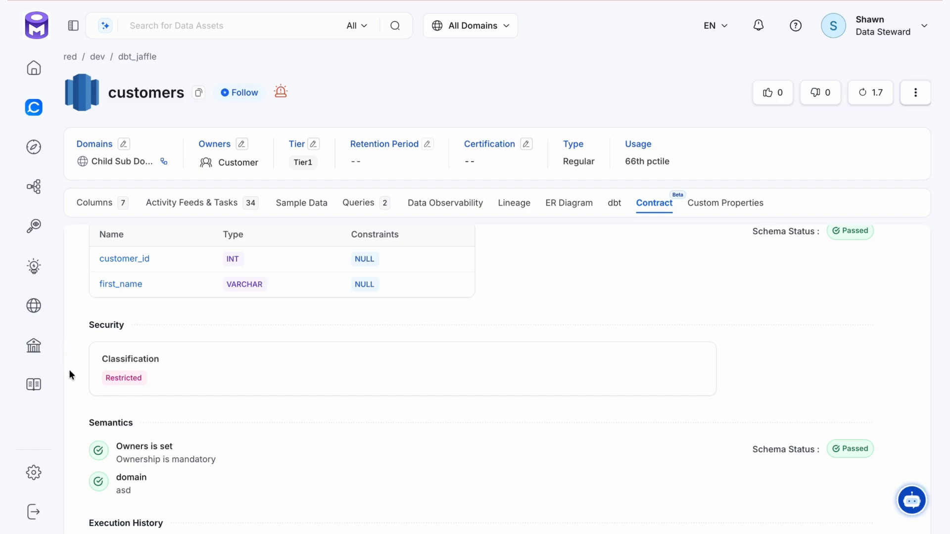
pyautogui.moveTo(152, 371)
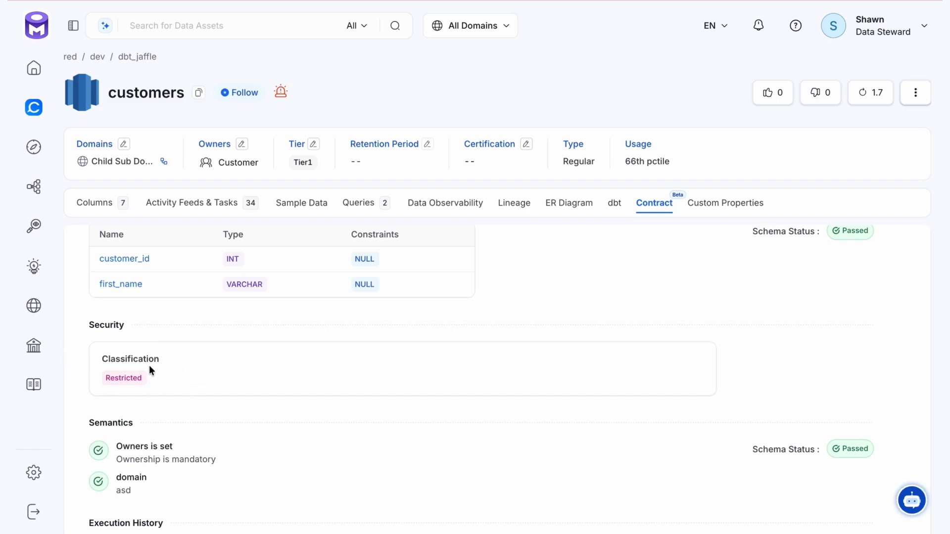
pyautogui.moveTo(200, 370)
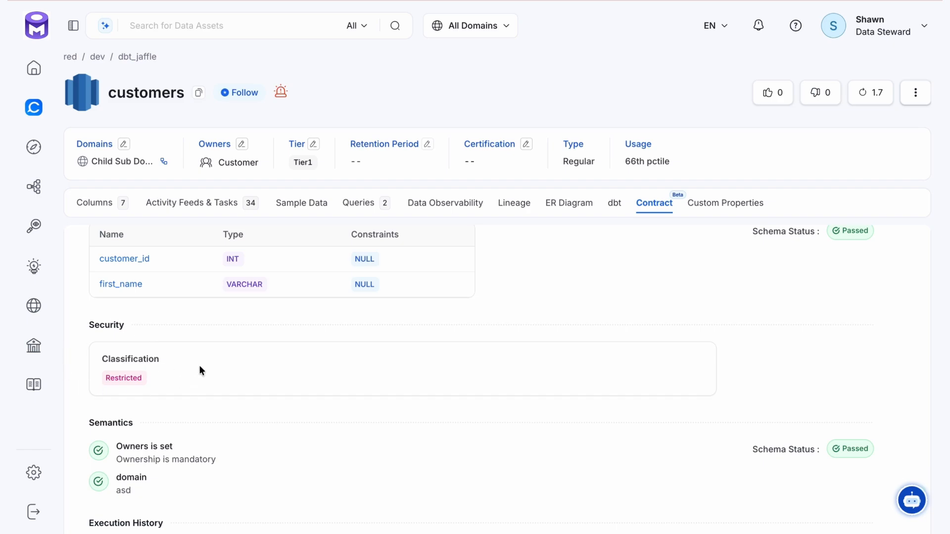
pyautogui.scroll(-3)
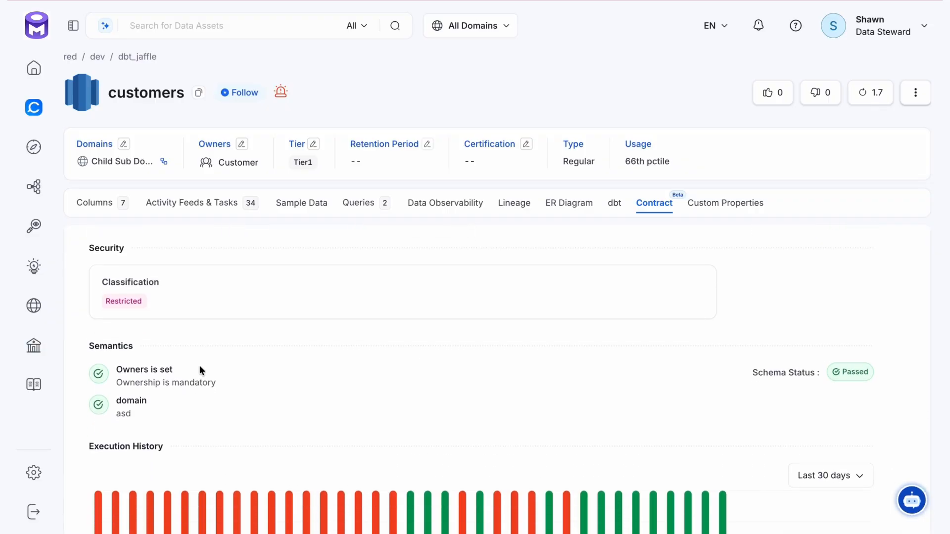
pyautogui.moveTo(253, 378)
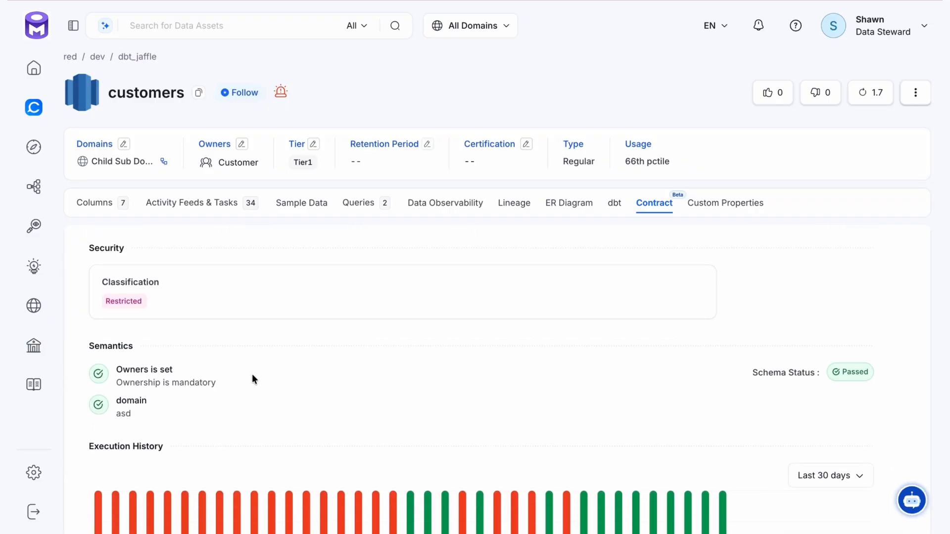
pyautogui.scroll(-3)
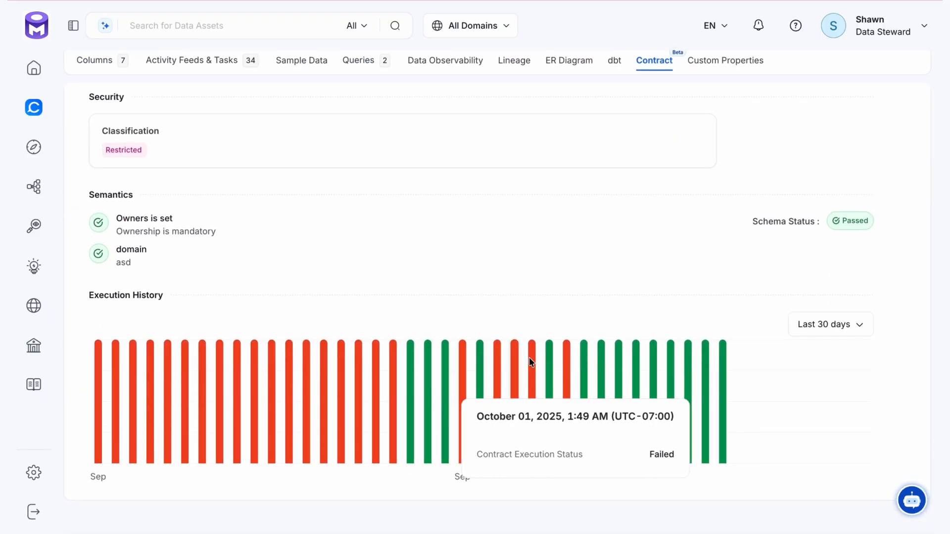
pyautogui.moveTo(634, 362)
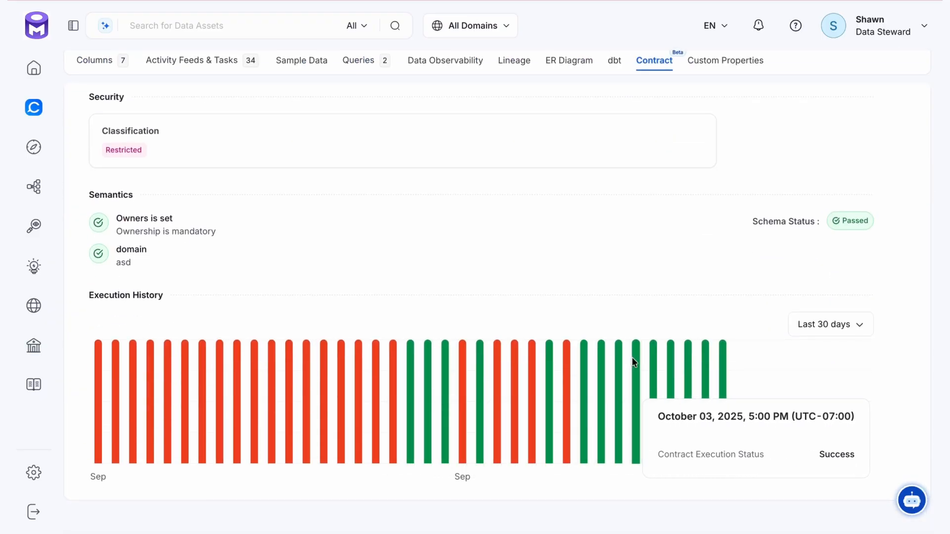
pyautogui.moveTo(586, 362)
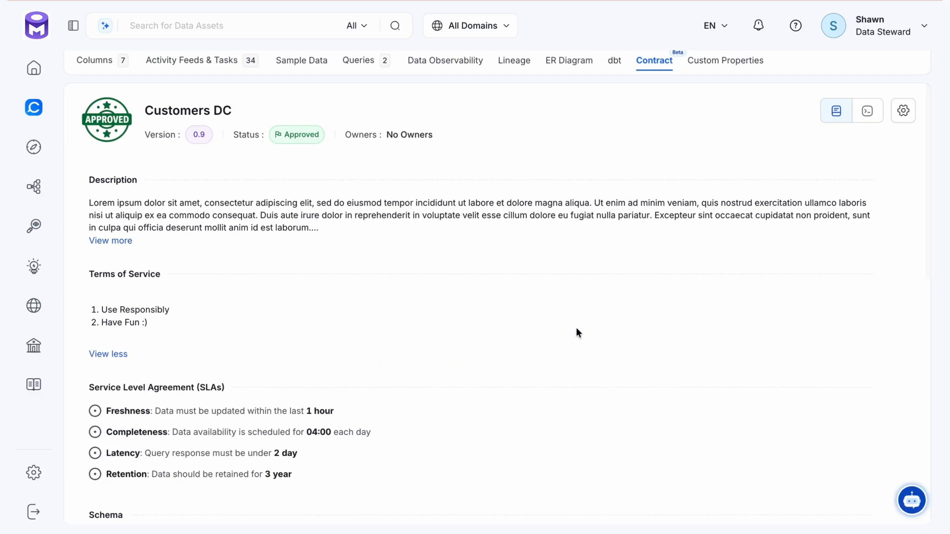
pyautogui.moveTo(903, 111)
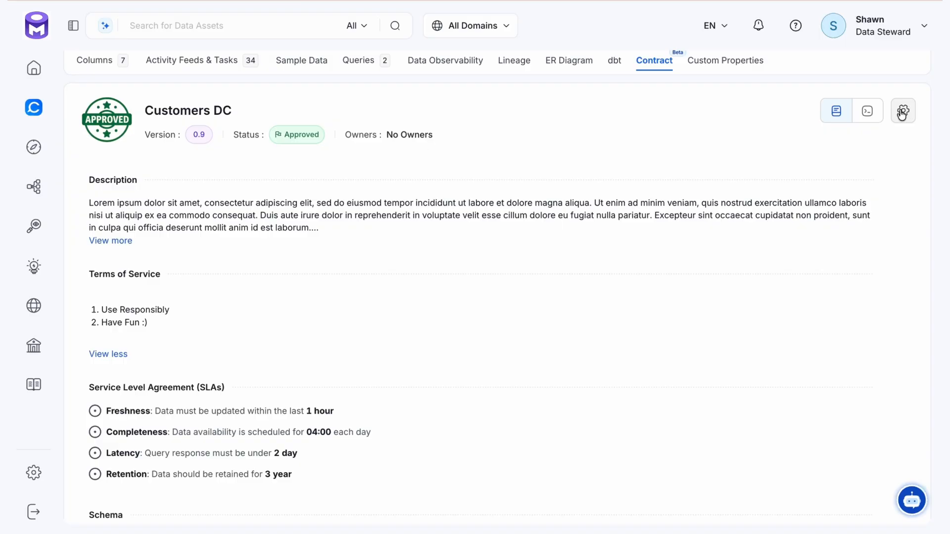
# Choose Edit from the Customers DC contract's gear menu
pyautogui.click(902, 110)
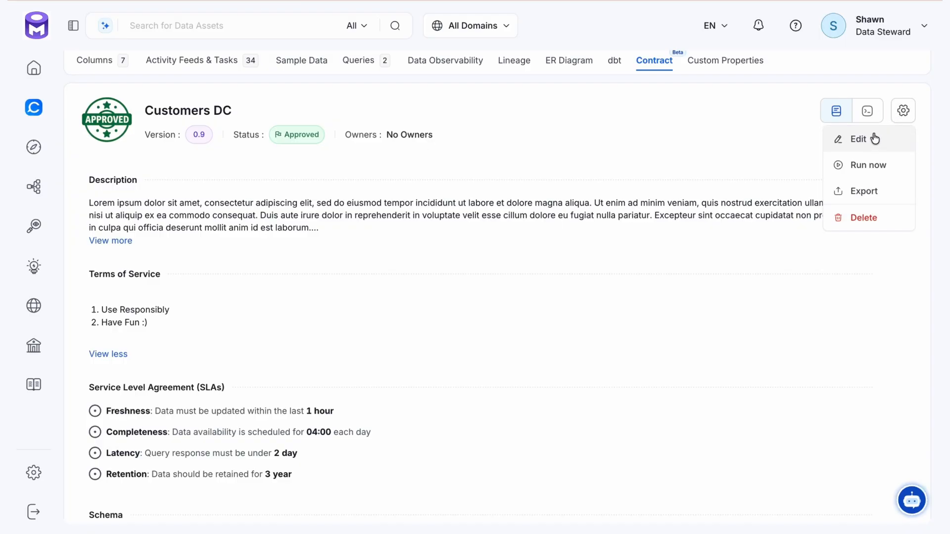
pyautogui.moveTo(862, 143)
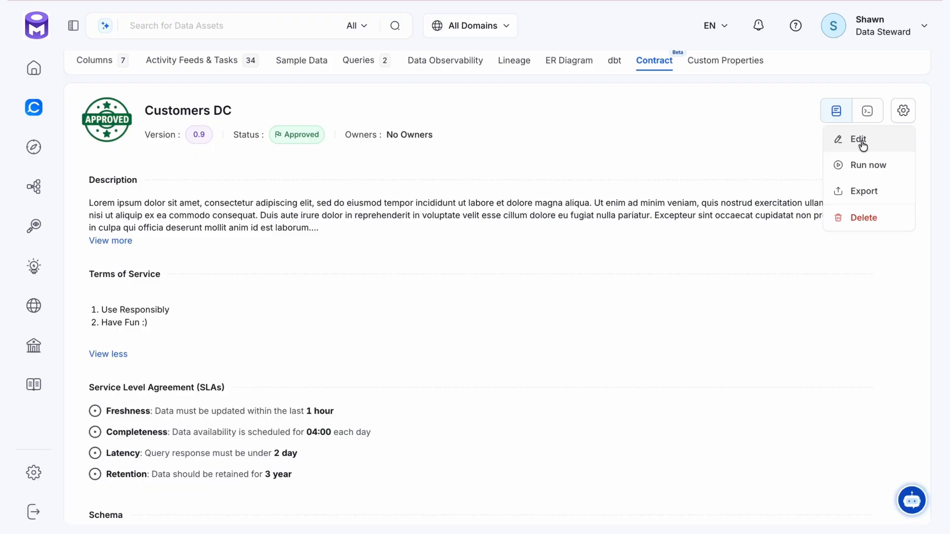
pyautogui.click(857, 139)
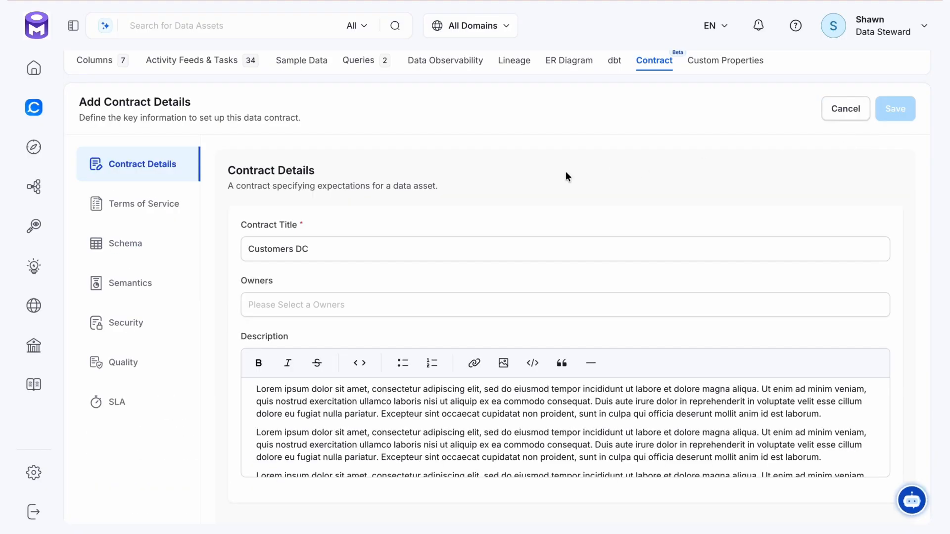
pyautogui.moveTo(408, 183)
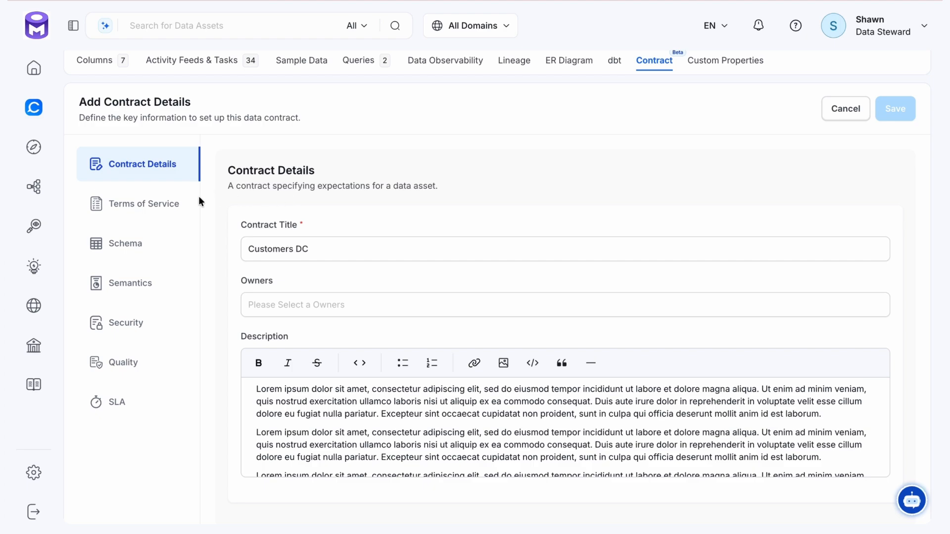
# Browse the Customers DC form's Terms of Service, Schema, Semantics, Security and SLA sections, then cancel
pyautogui.click(143, 204)
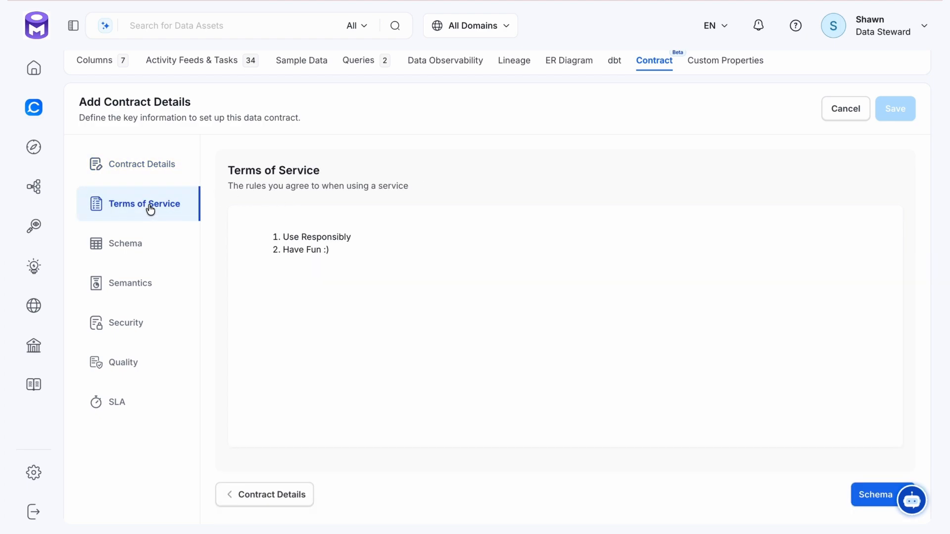
pyautogui.moveTo(129, 251)
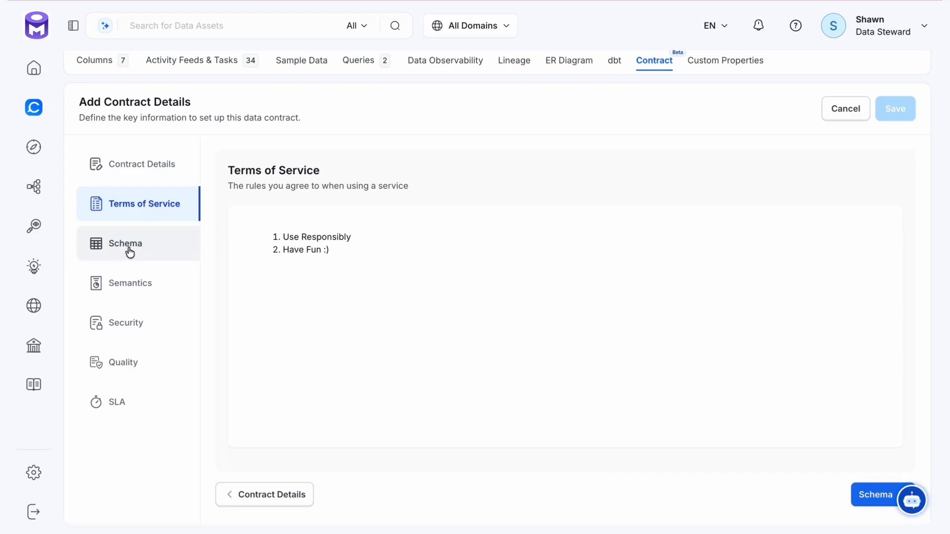
pyautogui.click(125, 244)
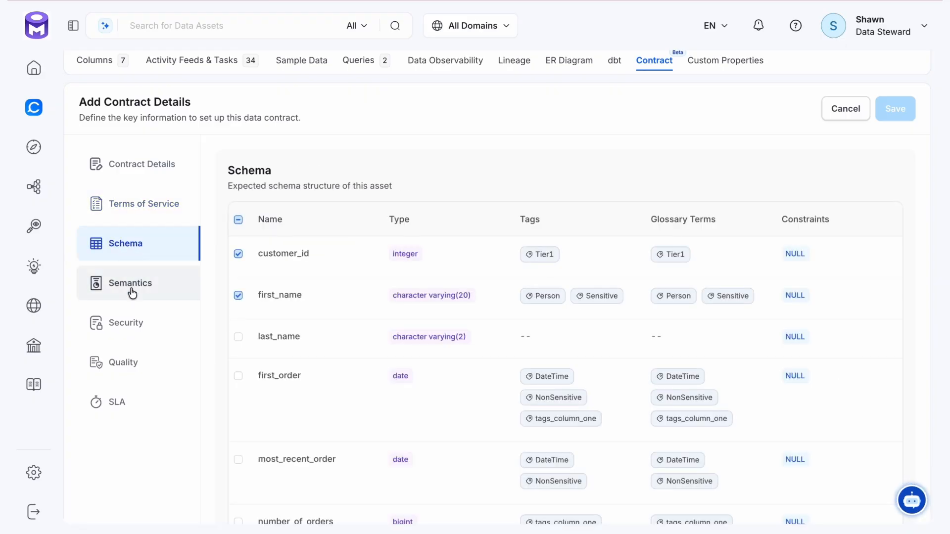
pyautogui.click(129, 283)
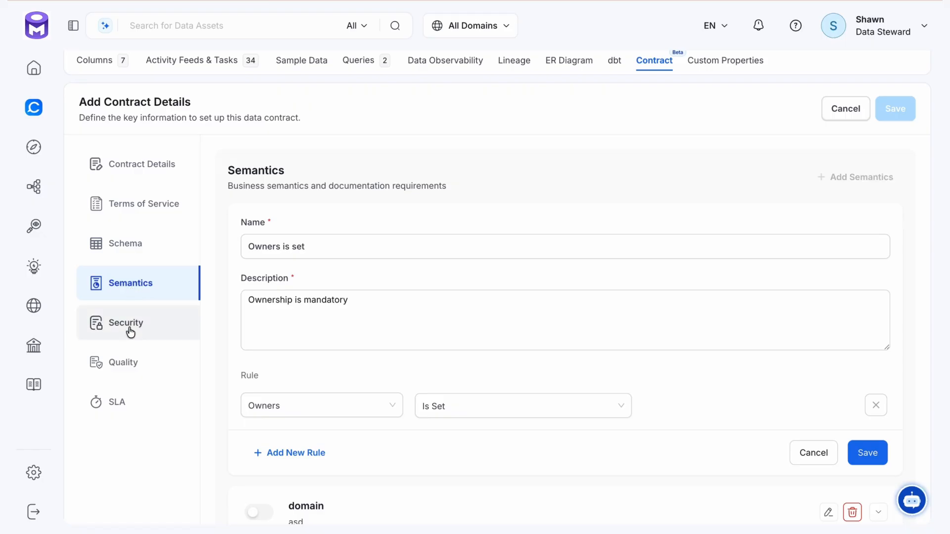
pyautogui.click(126, 322)
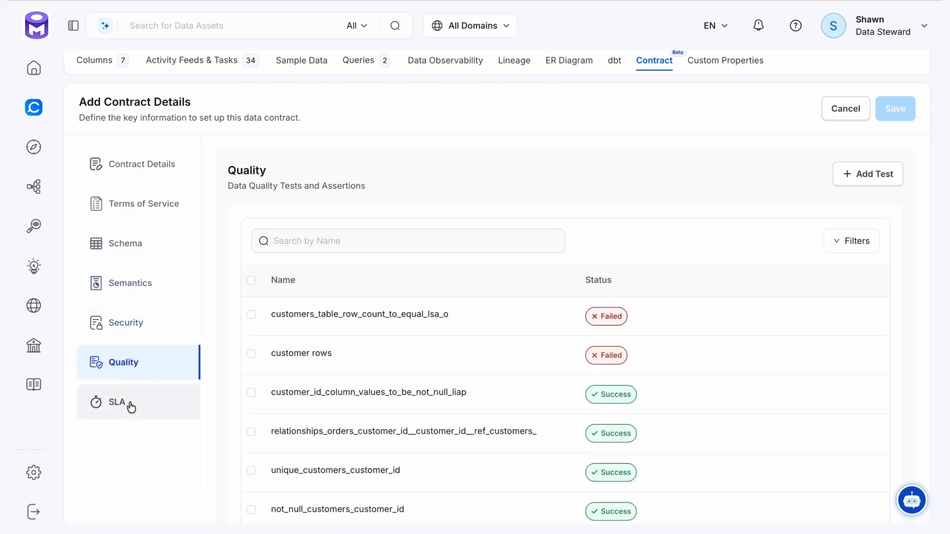
pyautogui.click(117, 402)
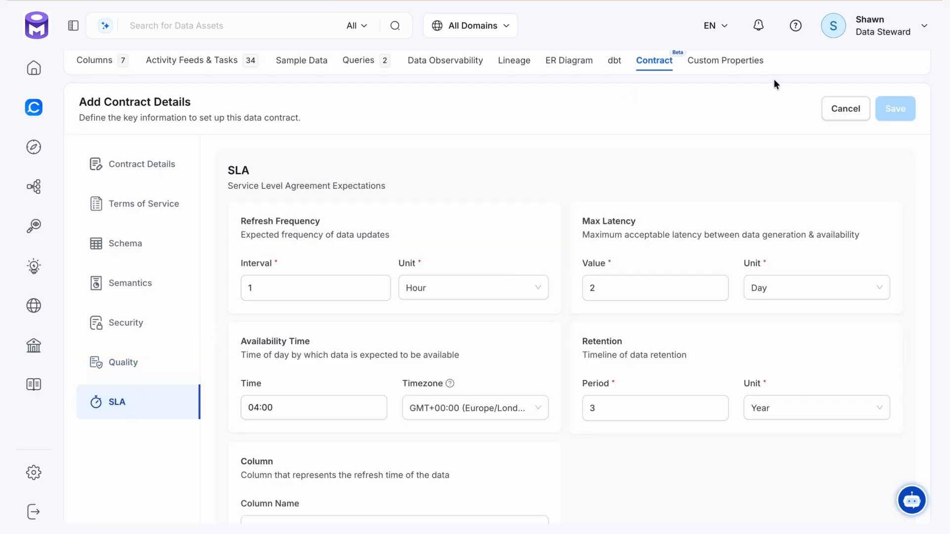
pyautogui.click(895, 109)
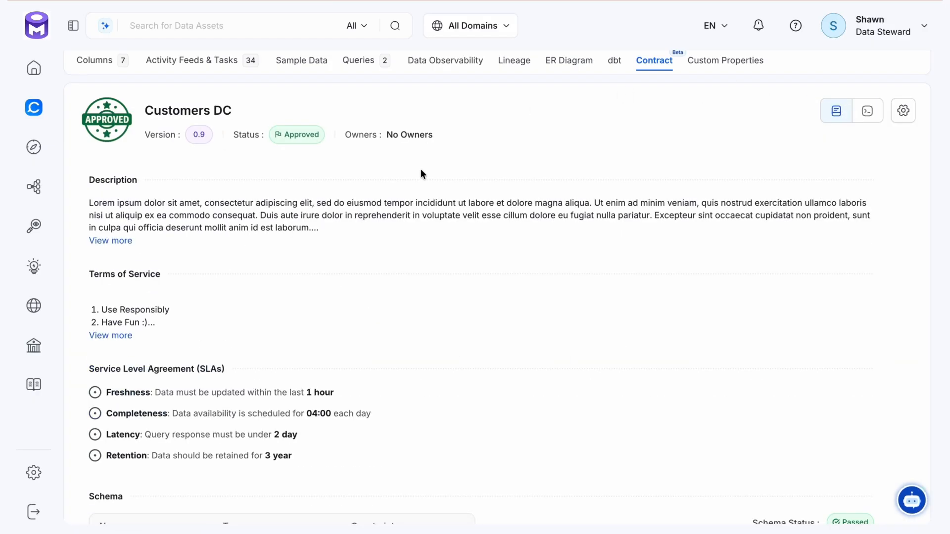